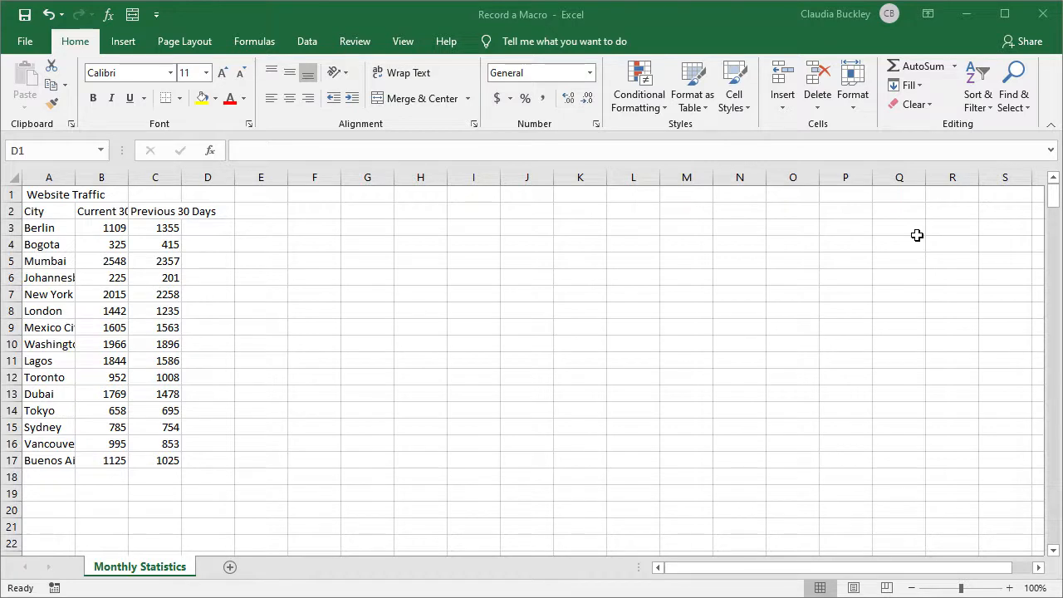
pyautogui.moveTo(916, 240)
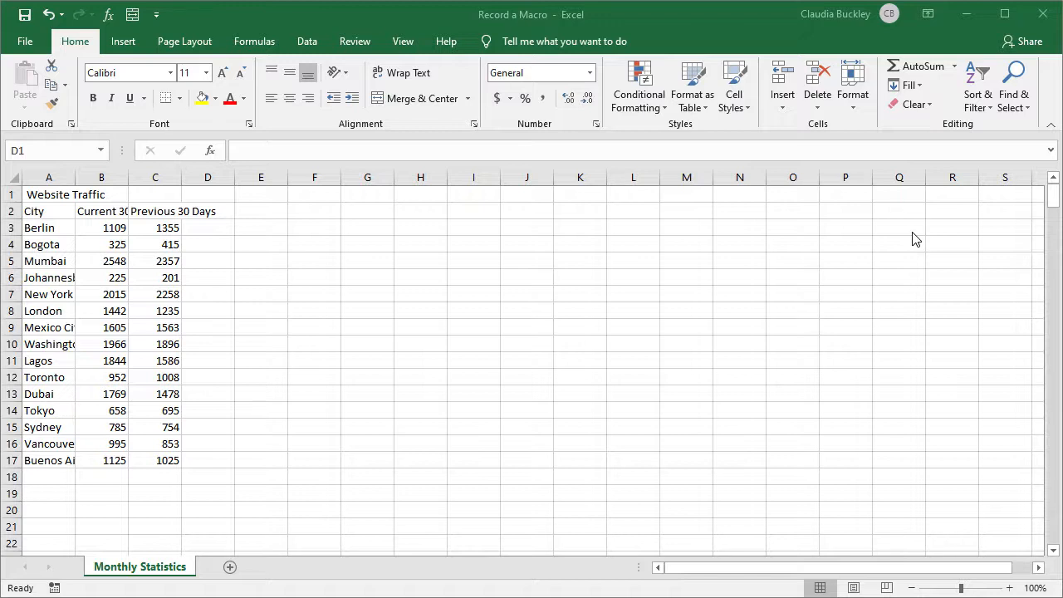
# - Right-click the ribbon to bring up the menu containing Customize the Ribbon
pyautogui.click(208, 194)
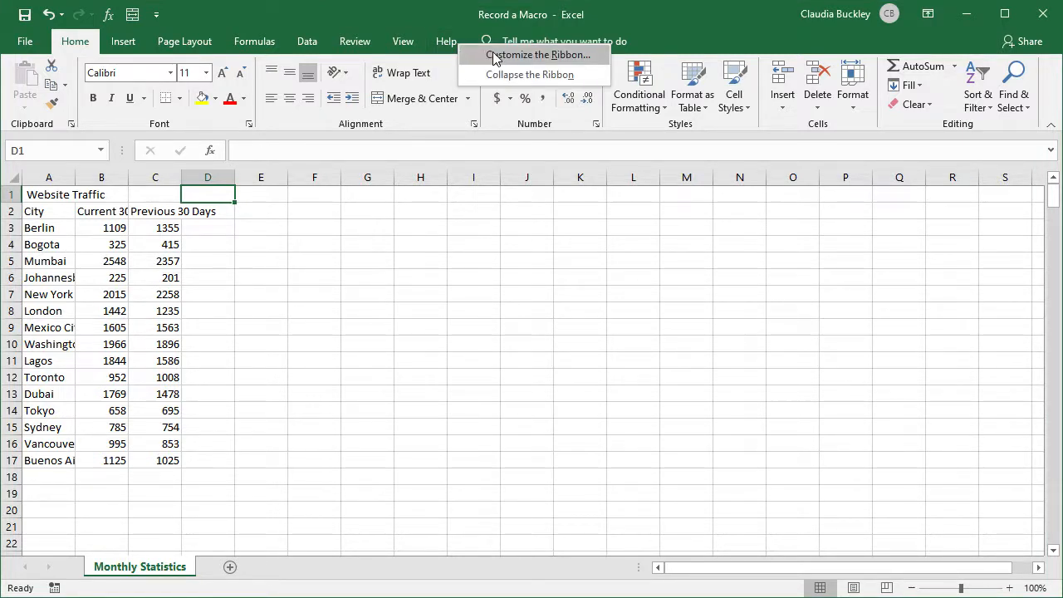
# - Enable the Developer tab from the Main Tabs list in ribbon customization
pyautogui.click(540, 54)
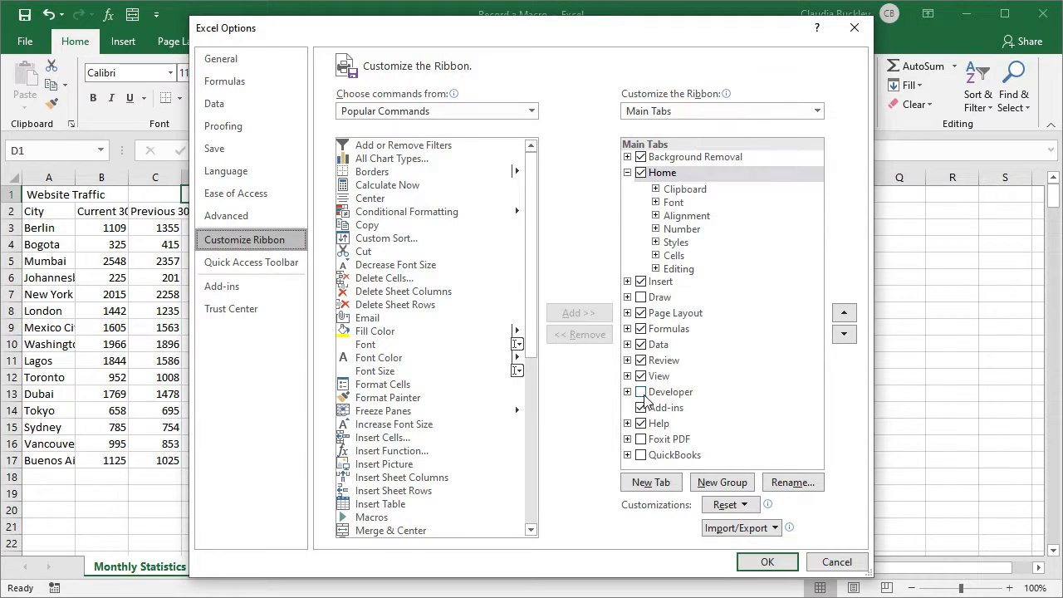
pyautogui.click(641, 391)
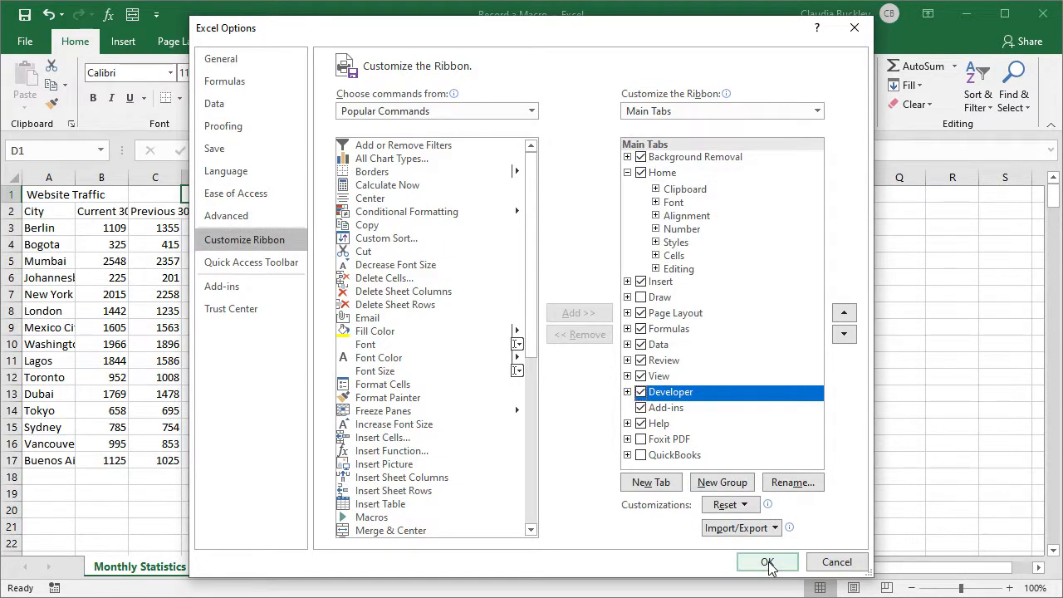
pyautogui.click(767, 561)
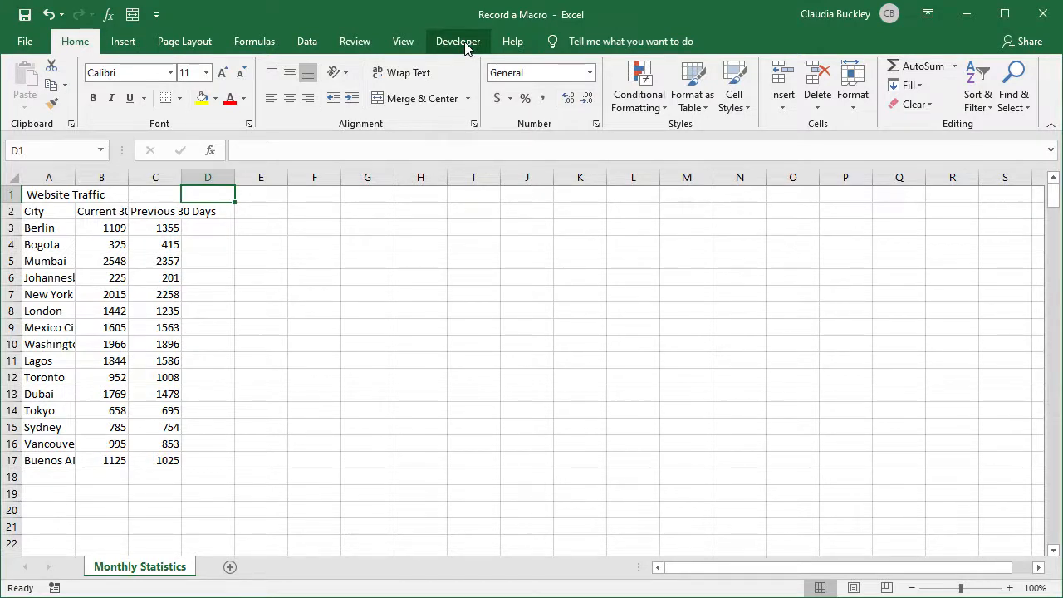
# - Select the city traffic range A2:C17 and show the Developer tab
pyautogui.click(49, 211)
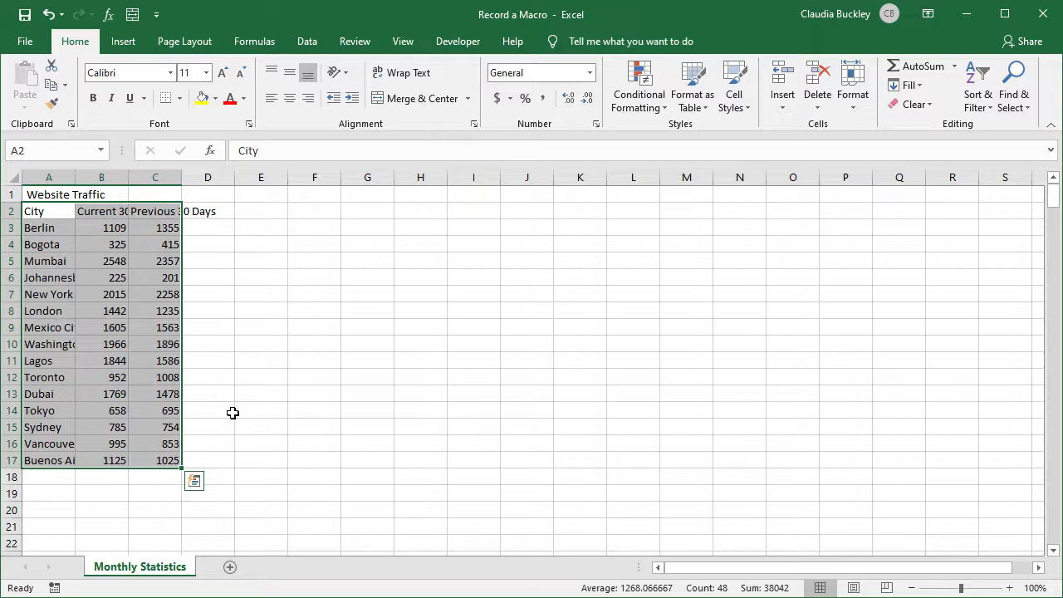
pyautogui.moveTo(229, 407)
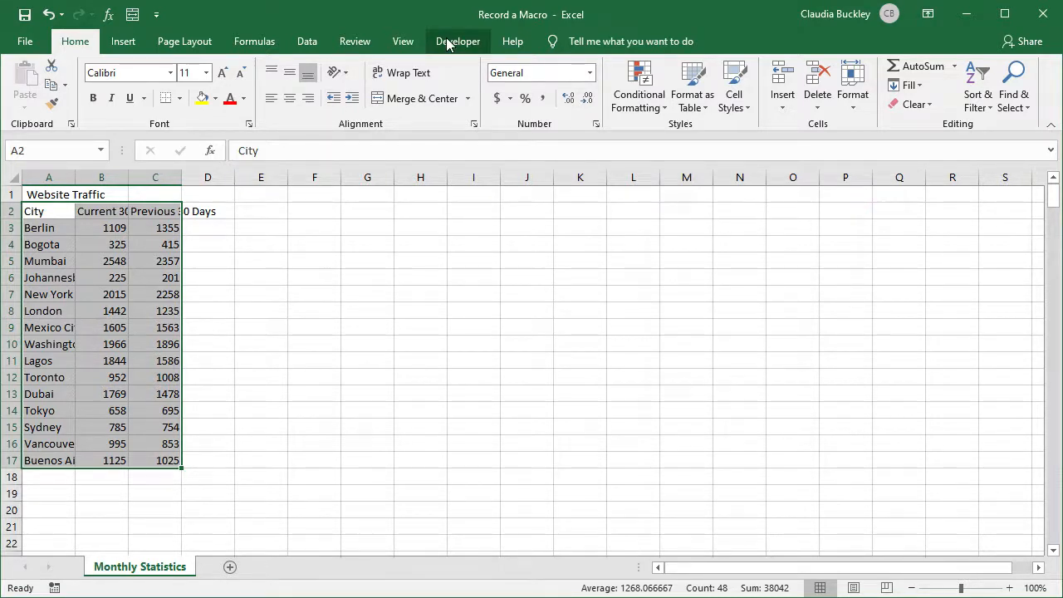
pyautogui.click(457, 41)
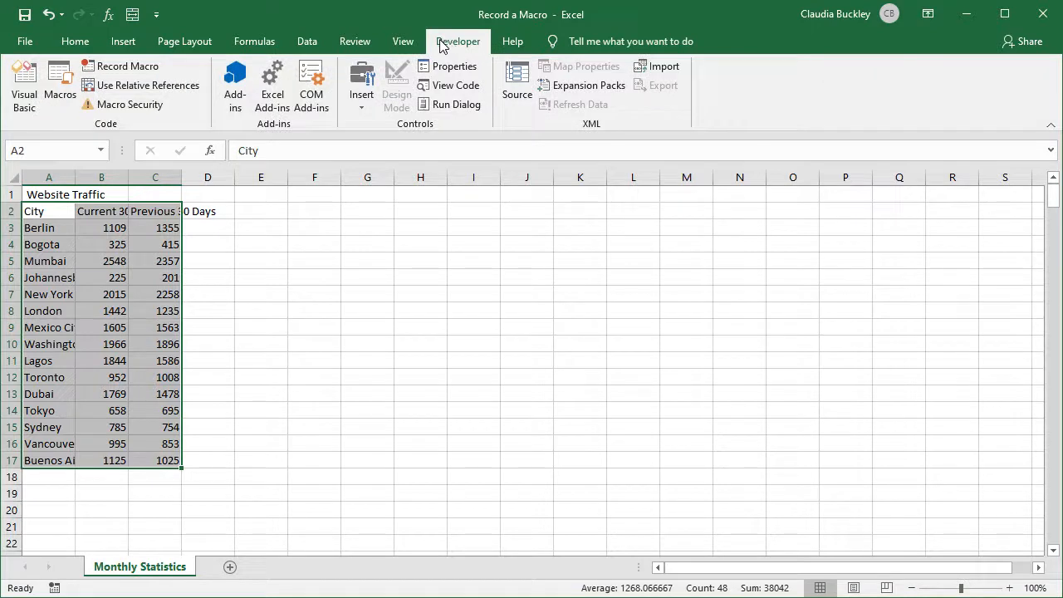
pyautogui.moveTo(170, 71)
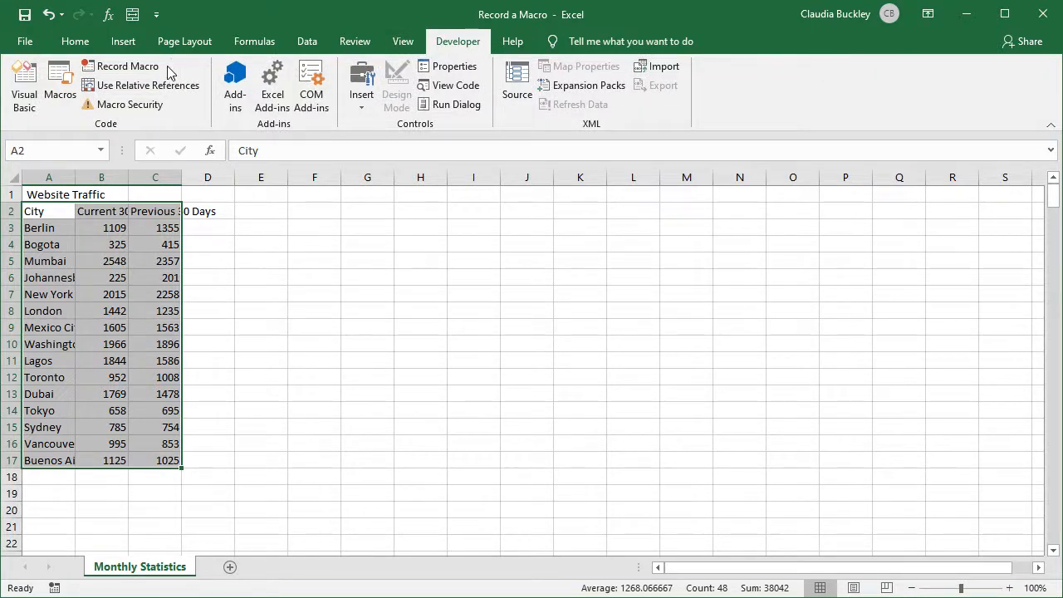
pyautogui.moveTo(128, 66)
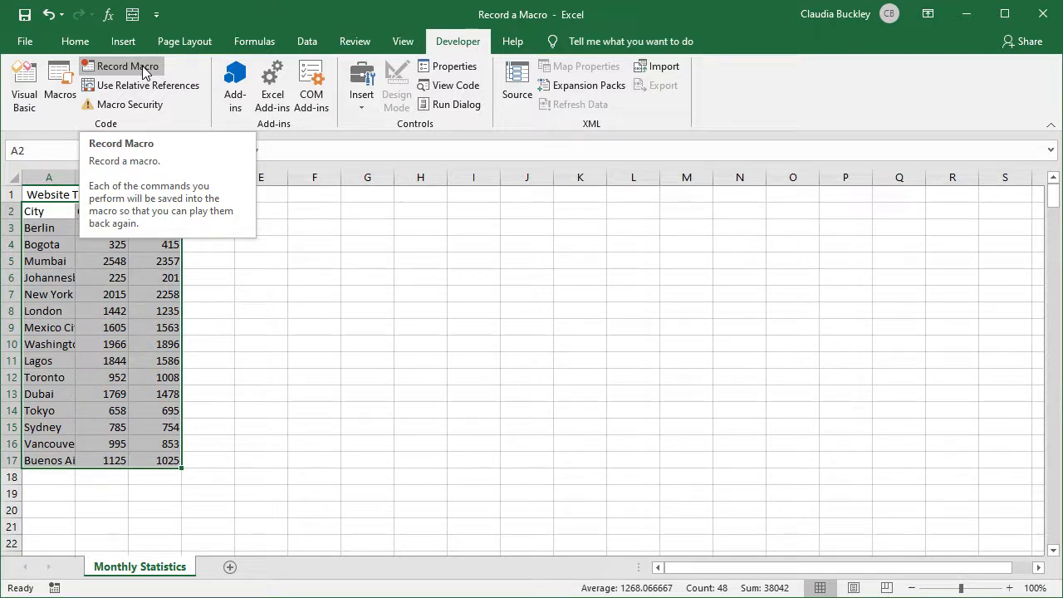
# - Start a new macro recording named MonthlyStats
pyautogui.click(127, 65)
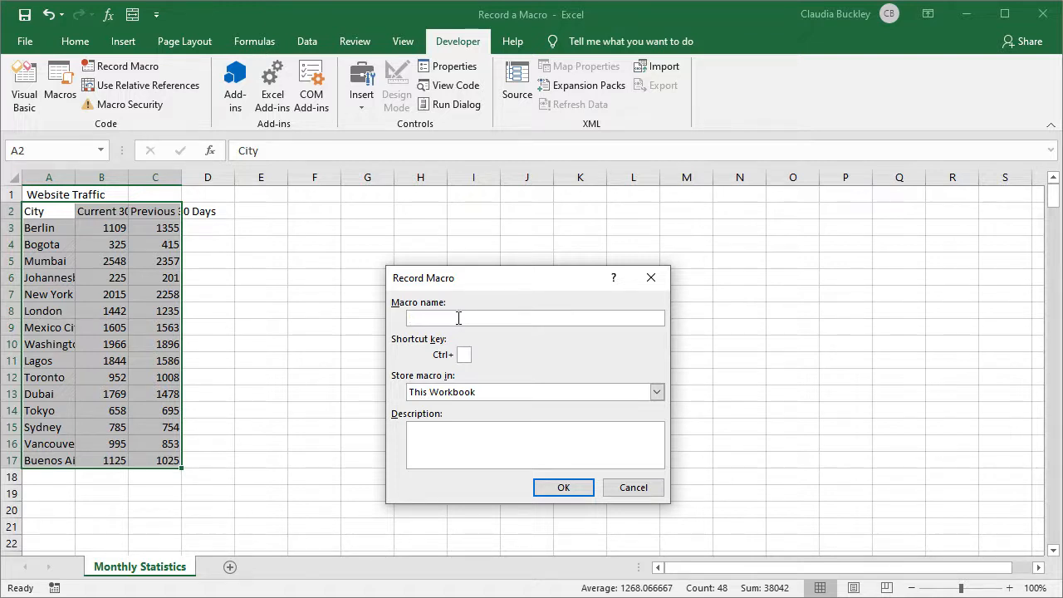
pyautogui.write('Monthl')
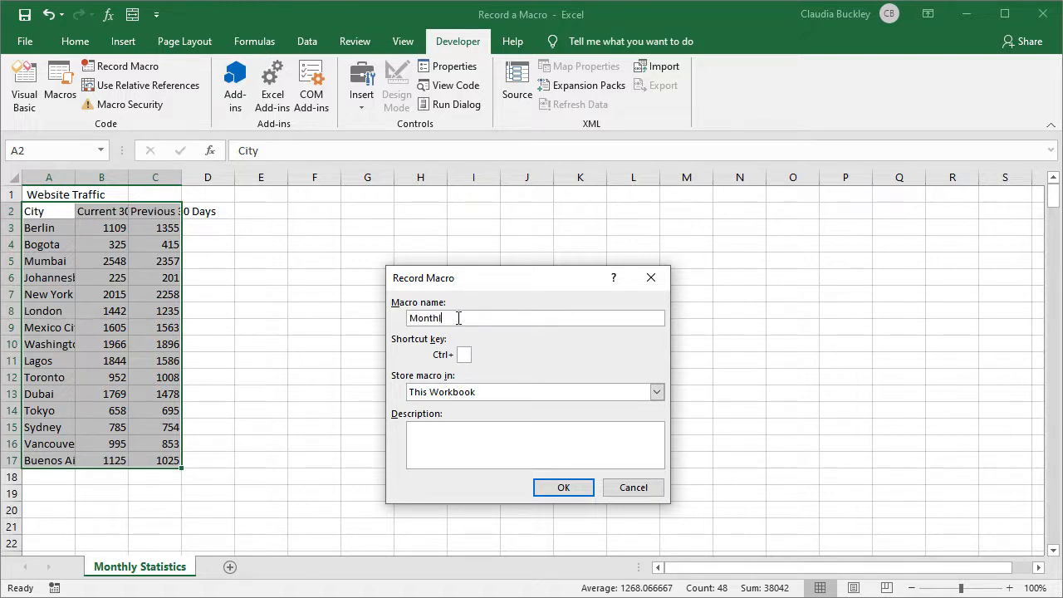
pyautogui.write('yStats')
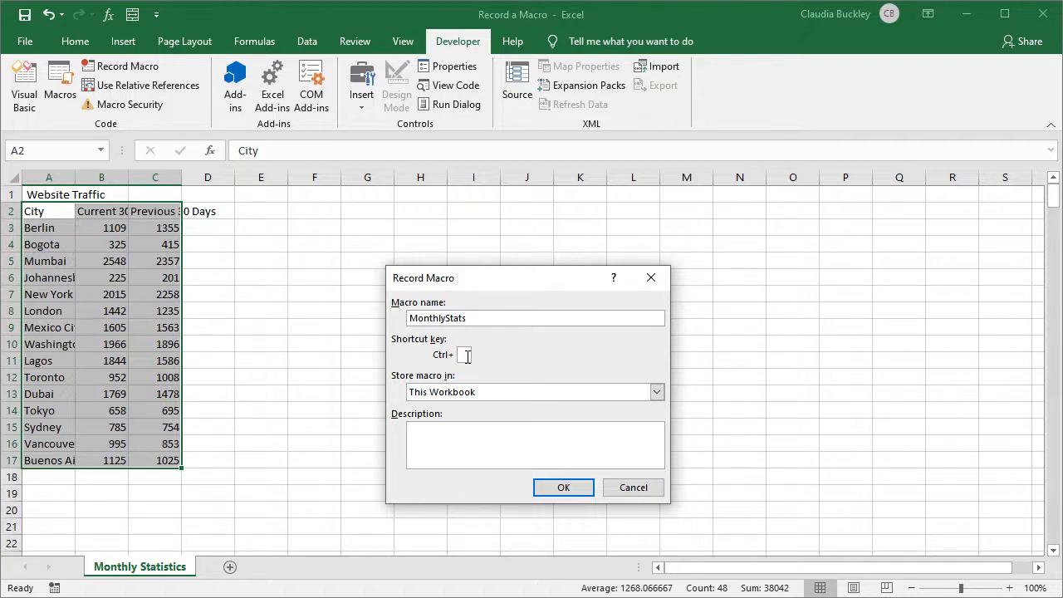
pyautogui.moveTo(505, 345)
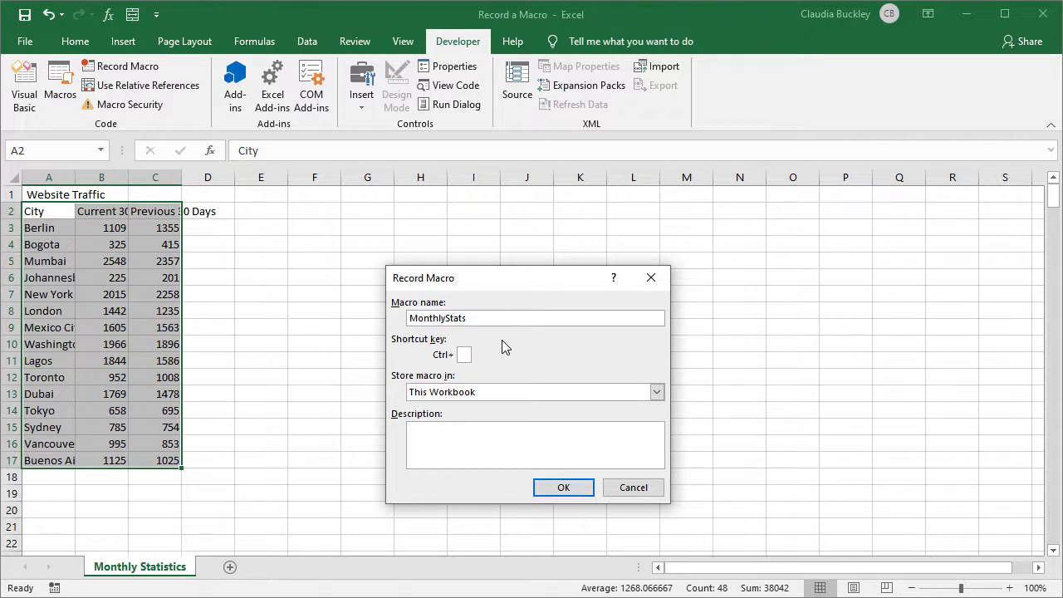
# - Give the macro the Ctrl+Shift+M shortcut, stored in This Workbook
pyautogui.click(465, 354)
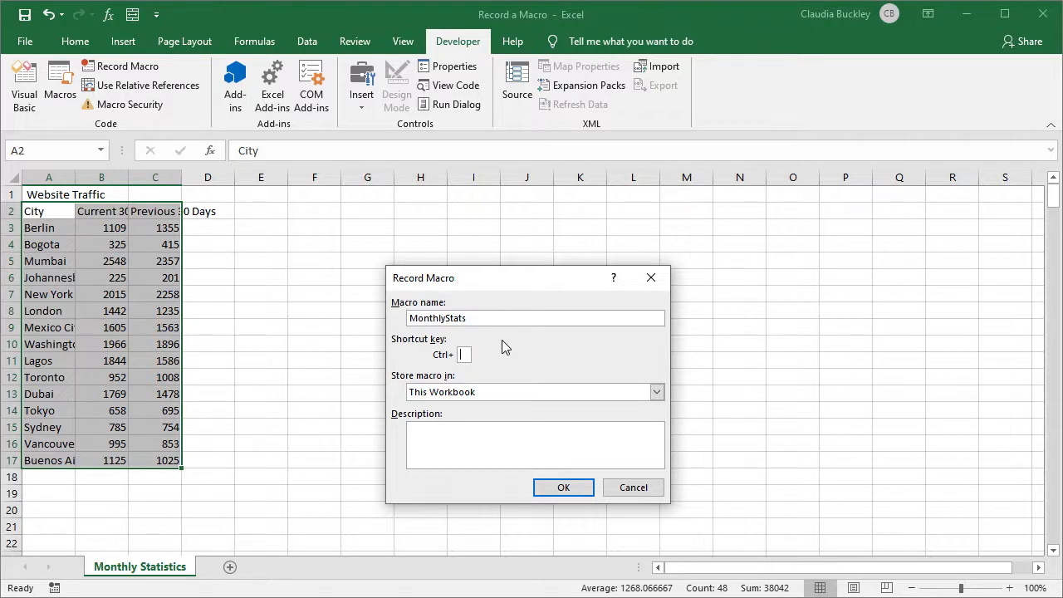
pyautogui.write('M')
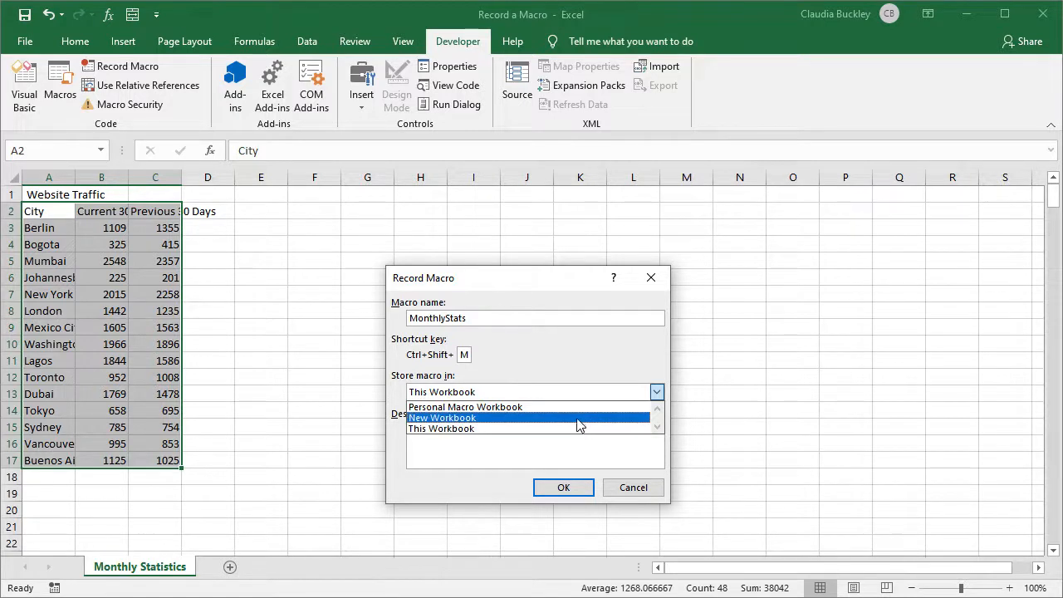
pyautogui.click(441, 428)
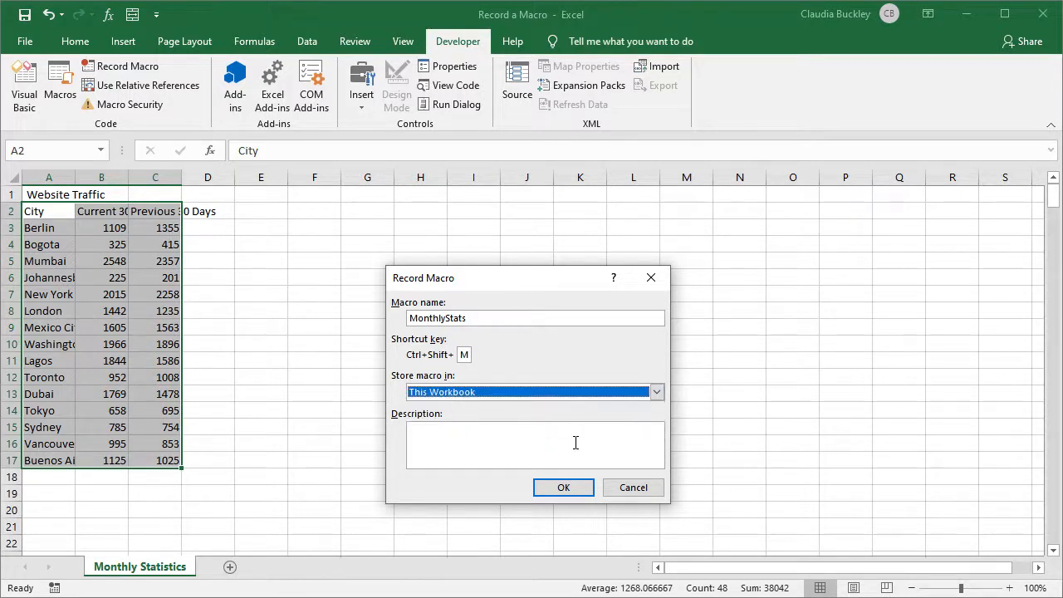
pyautogui.click(535, 444)
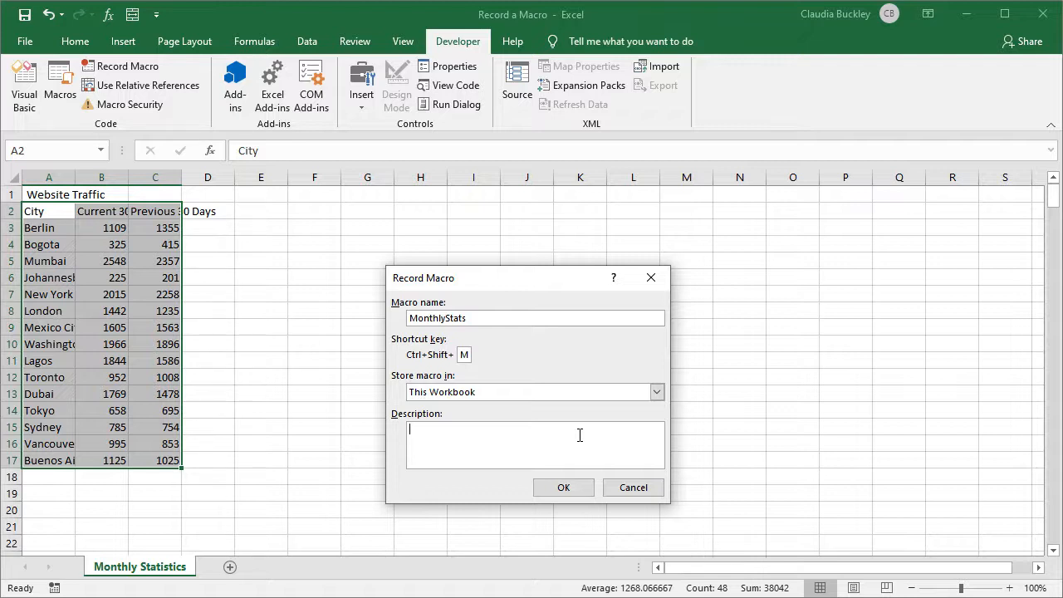
# - Enter the description 'Add variance column, Filter top 5' and start recording
pyautogui.write('Add var')
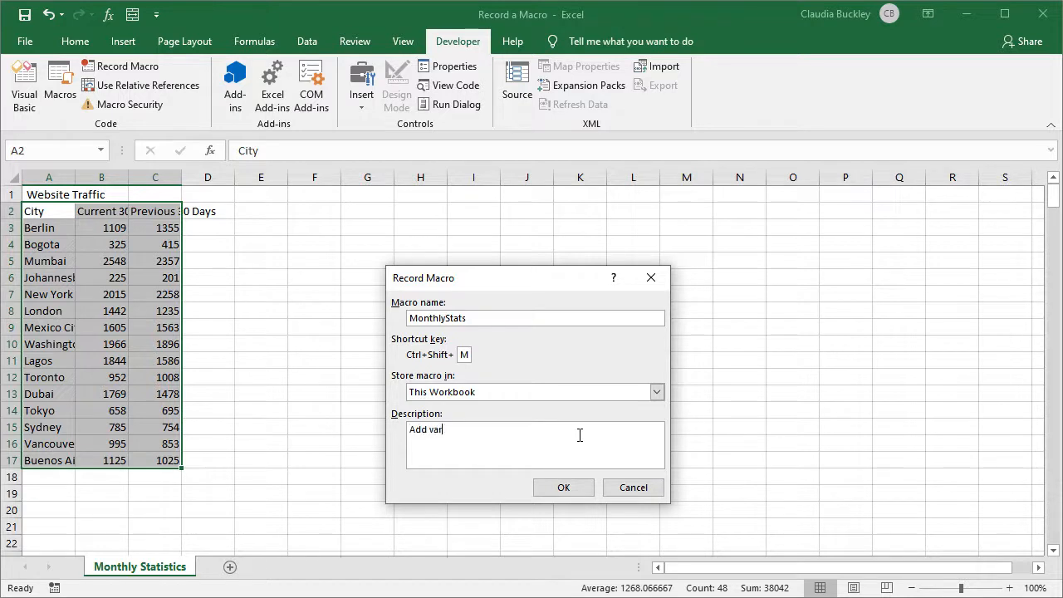
pyautogui.write('iance colu')
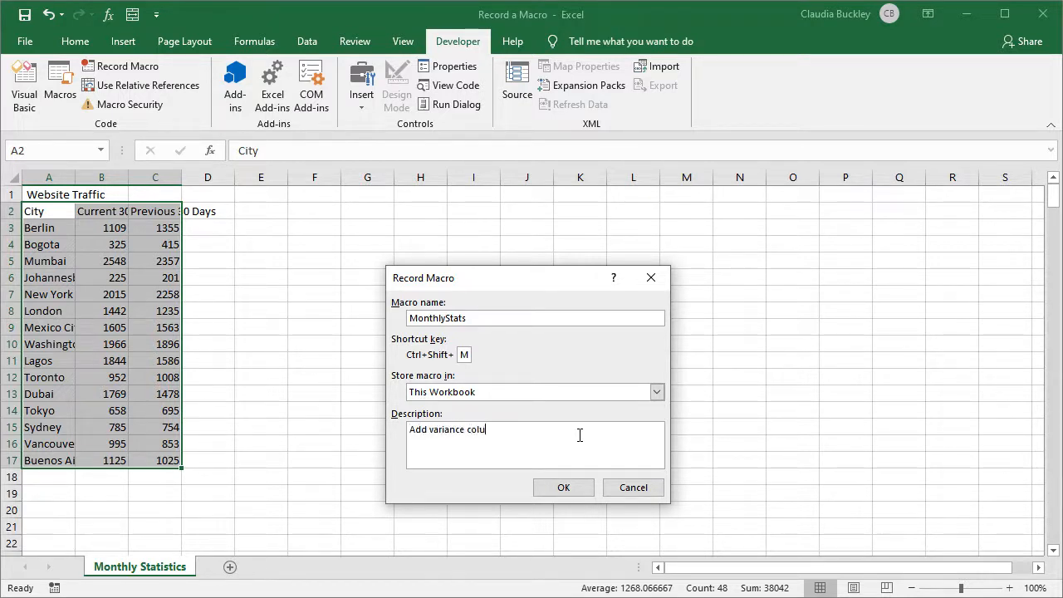
pyautogui.write('n, Fil')
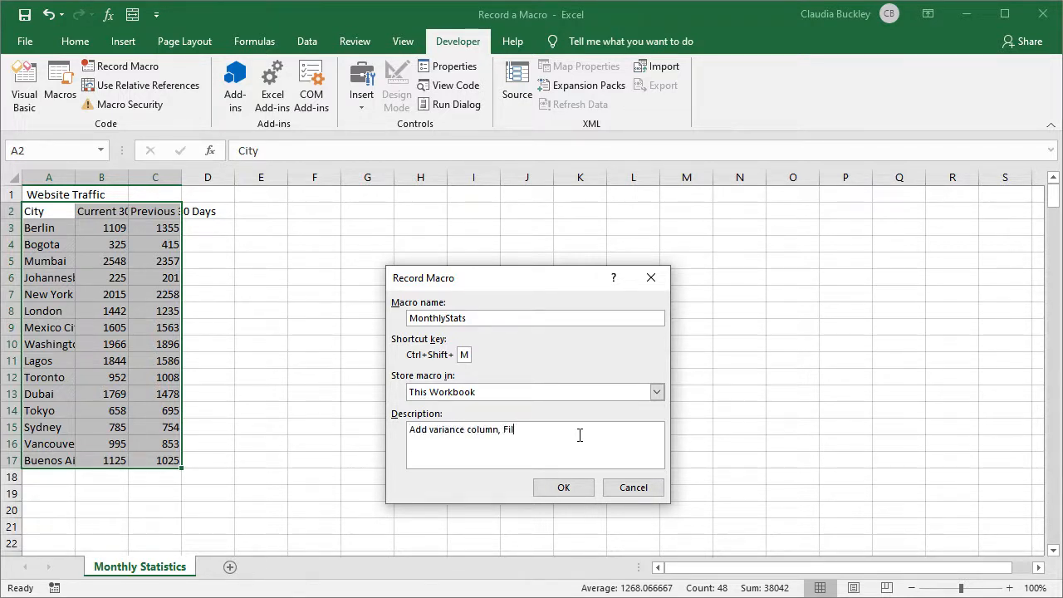
pyautogui.write('ter top 5')
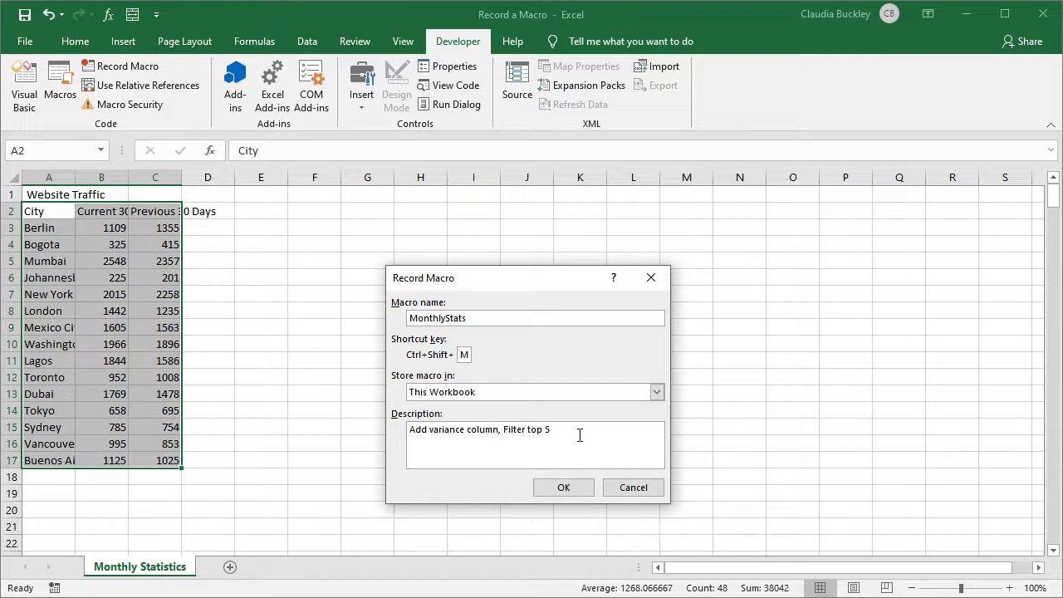
pyautogui.click(563, 487)
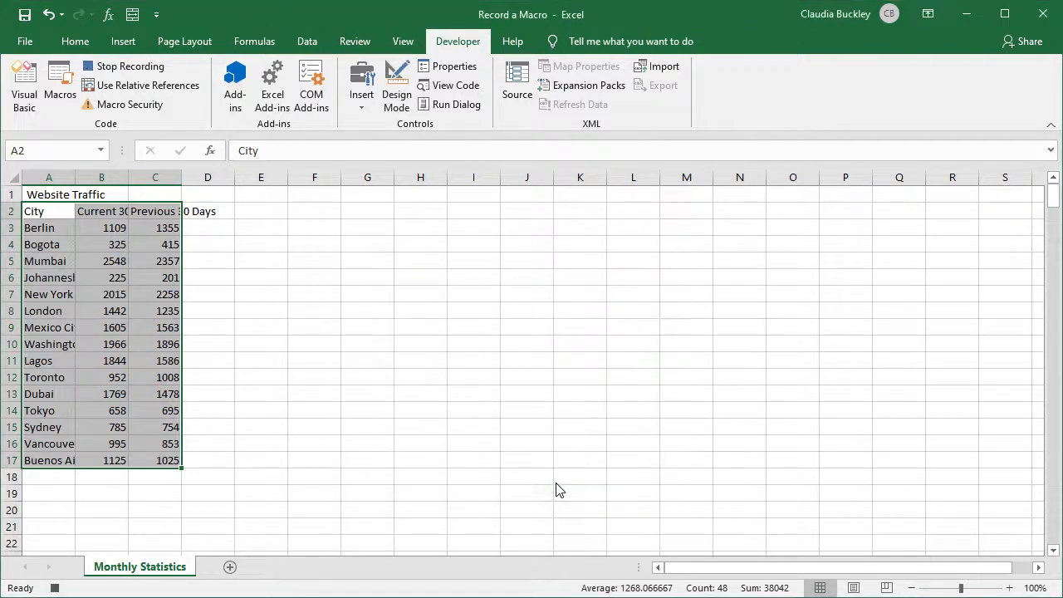
pyautogui.moveTo(564, 476)
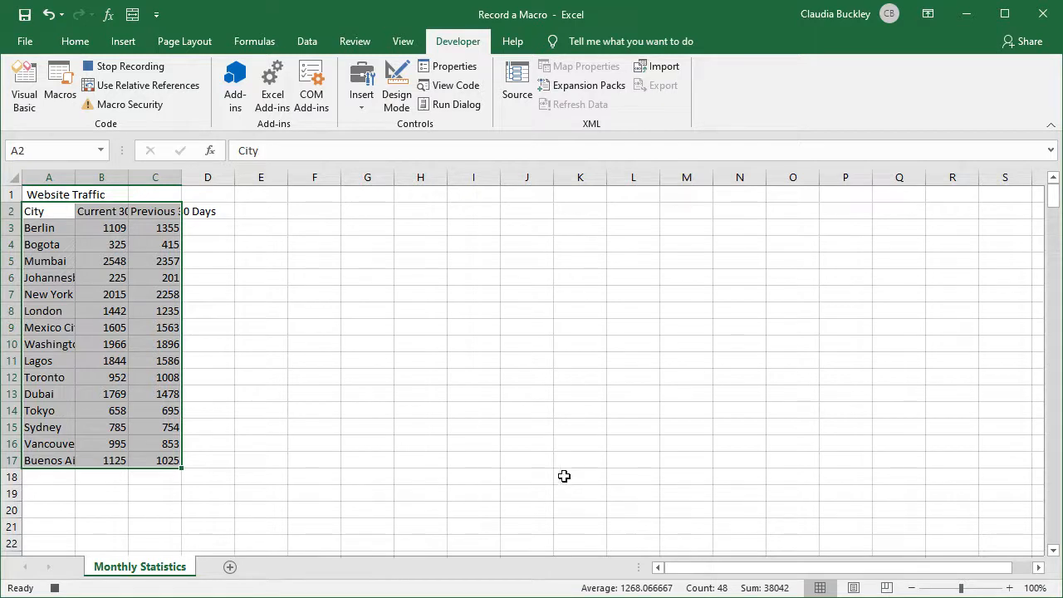
pyautogui.moveTo(125, 67)
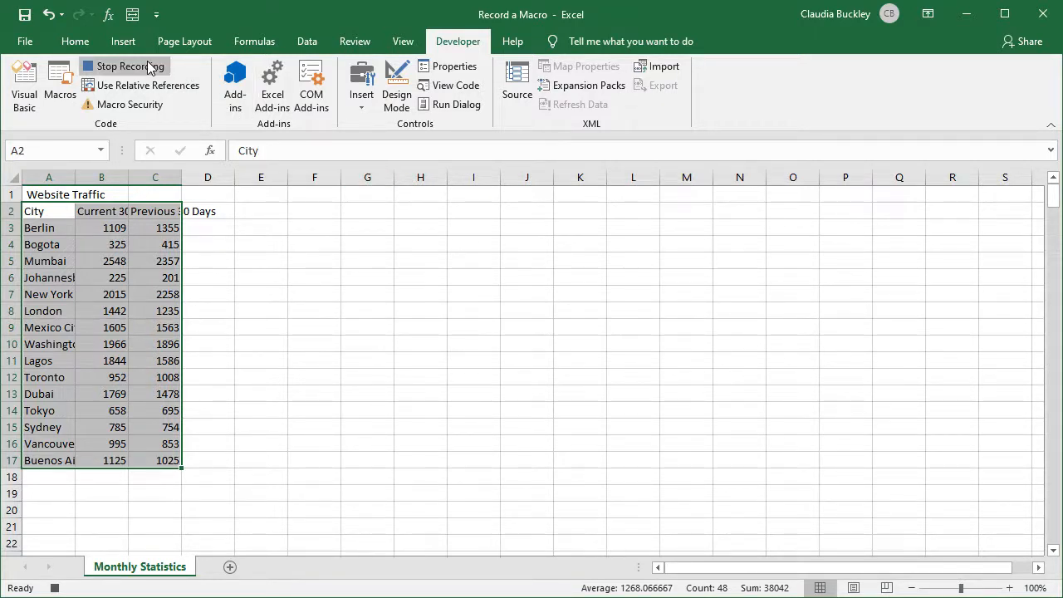
pyautogui.moveTo(125, 67)
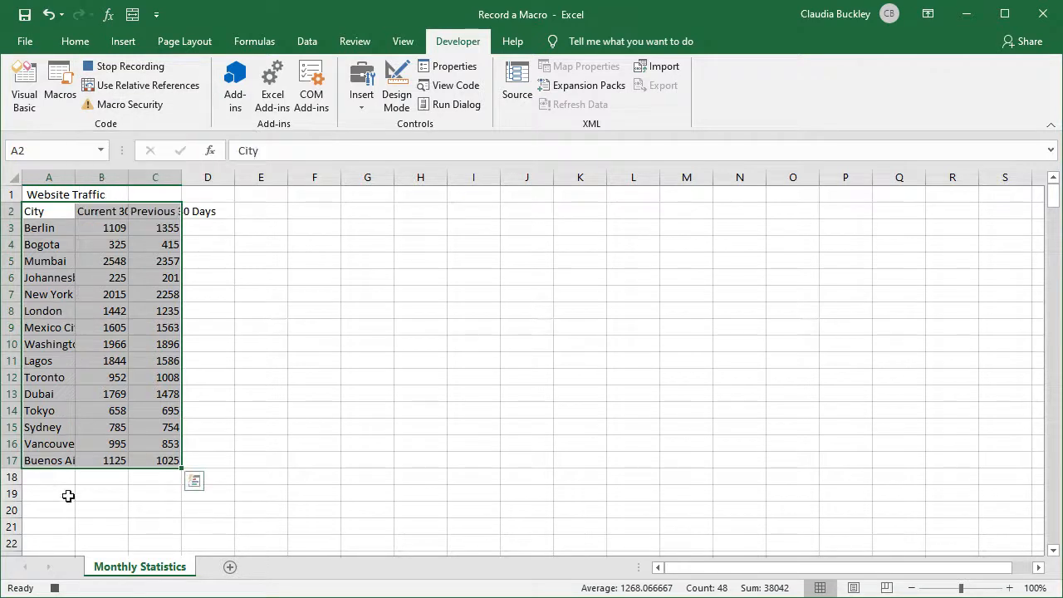
pyautogui.moveTo(56, 588)
pyautogui.write('Variance')
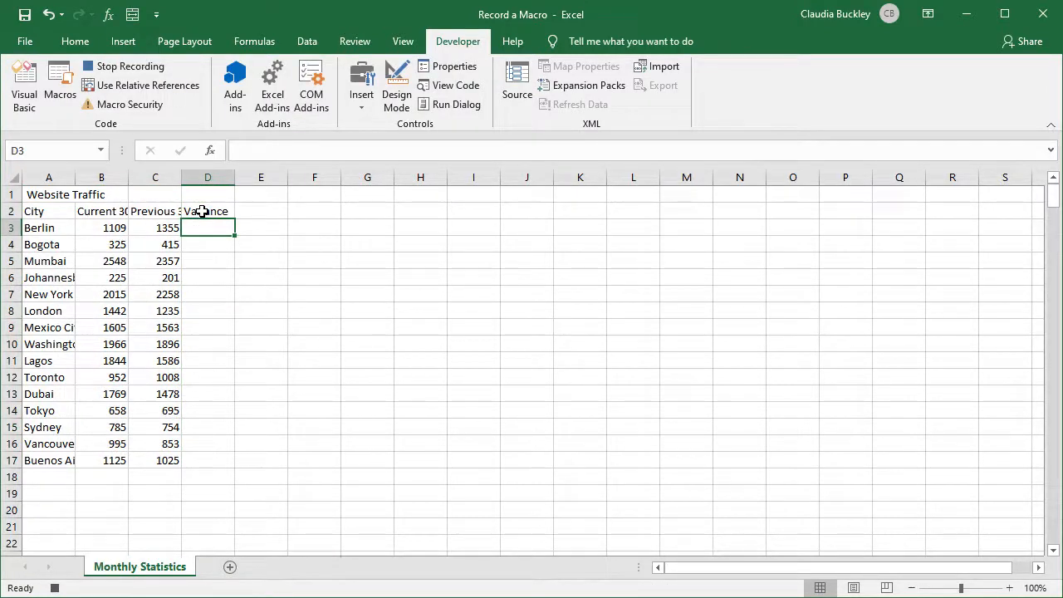
pyautogui.moveTo(145, 255)
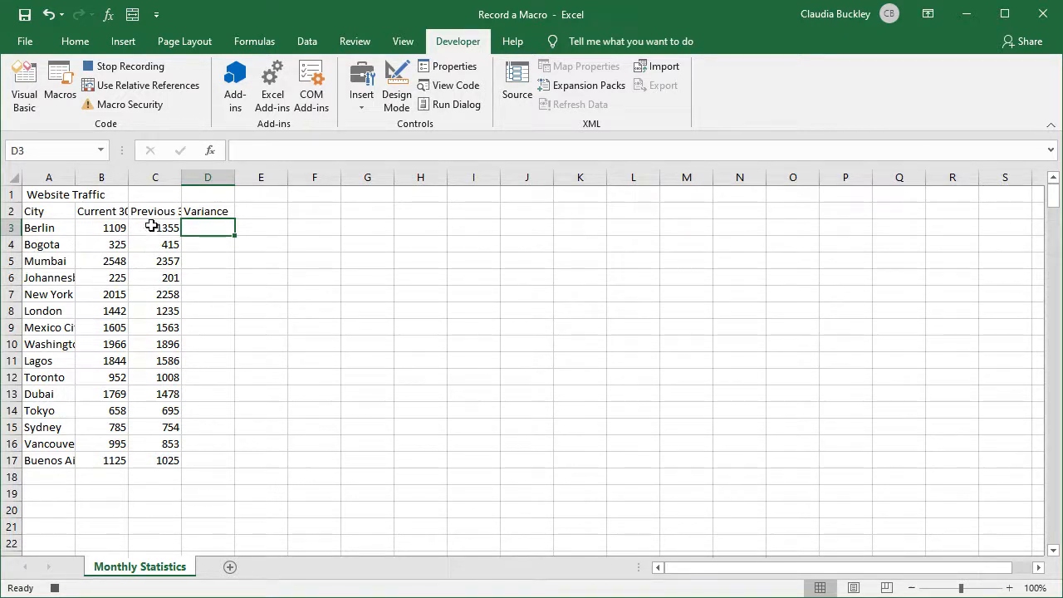
# - Enter =(B3-C3)/C3 in D3 and fill it down to D17
pyautogui.write('=')
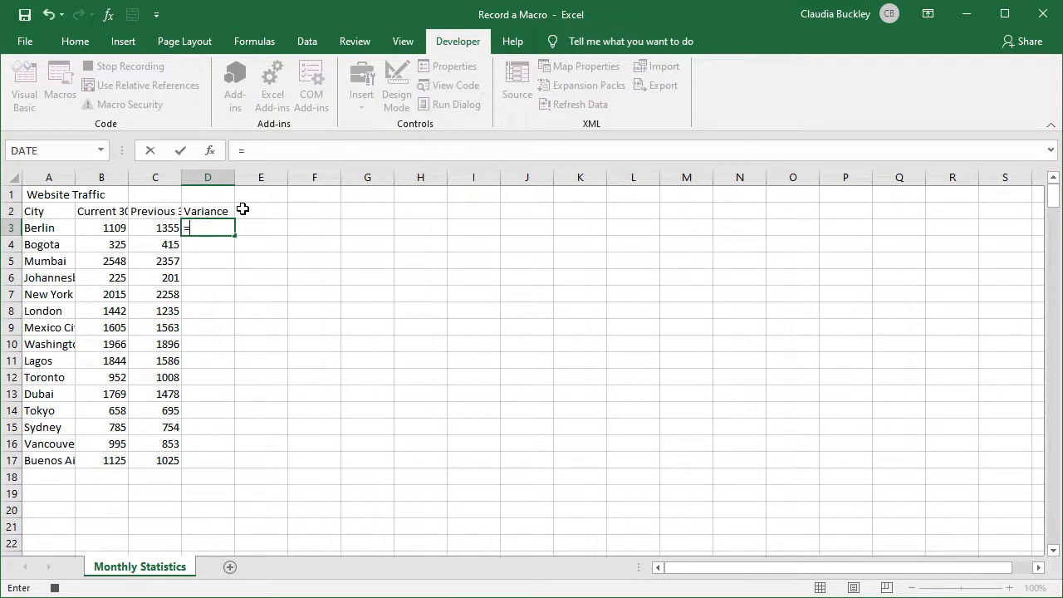
pyautogui.write('(')
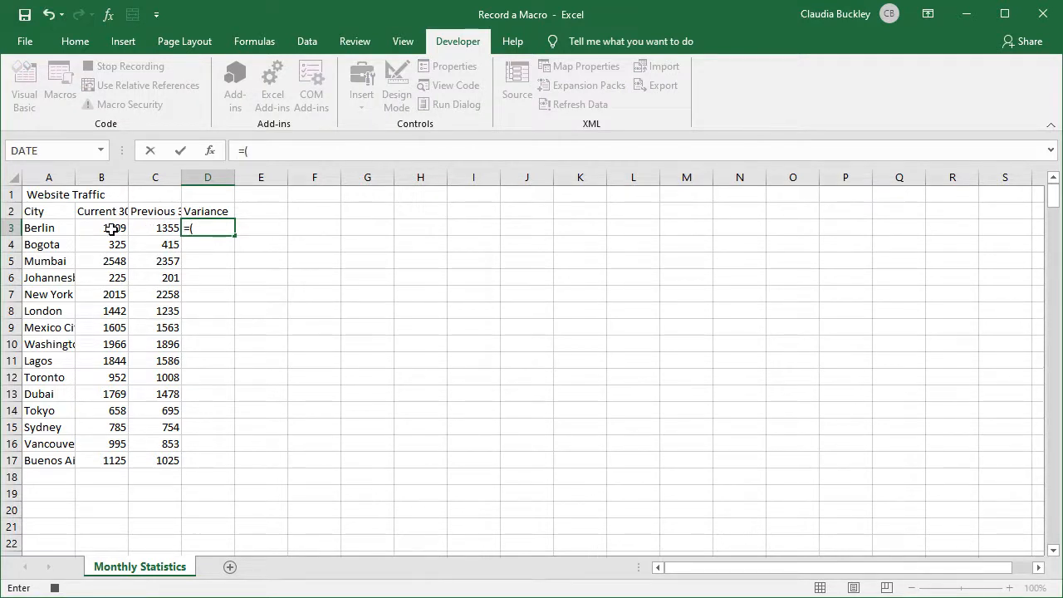
pyautogui.click(156, 228)
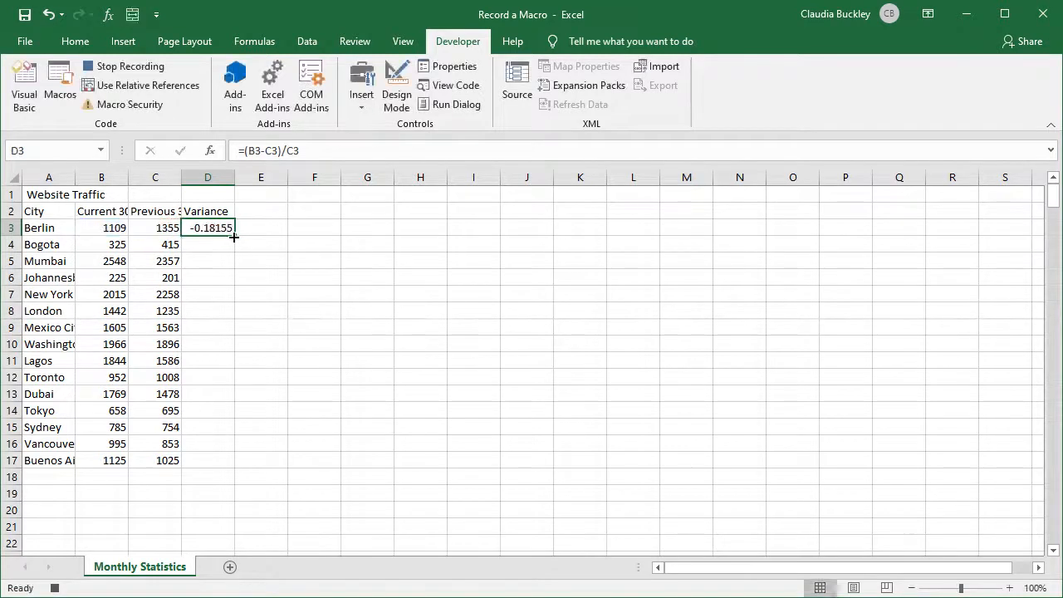
pyautogui.moveTo(234, 237); pyautogui.dragTo(234, 469)
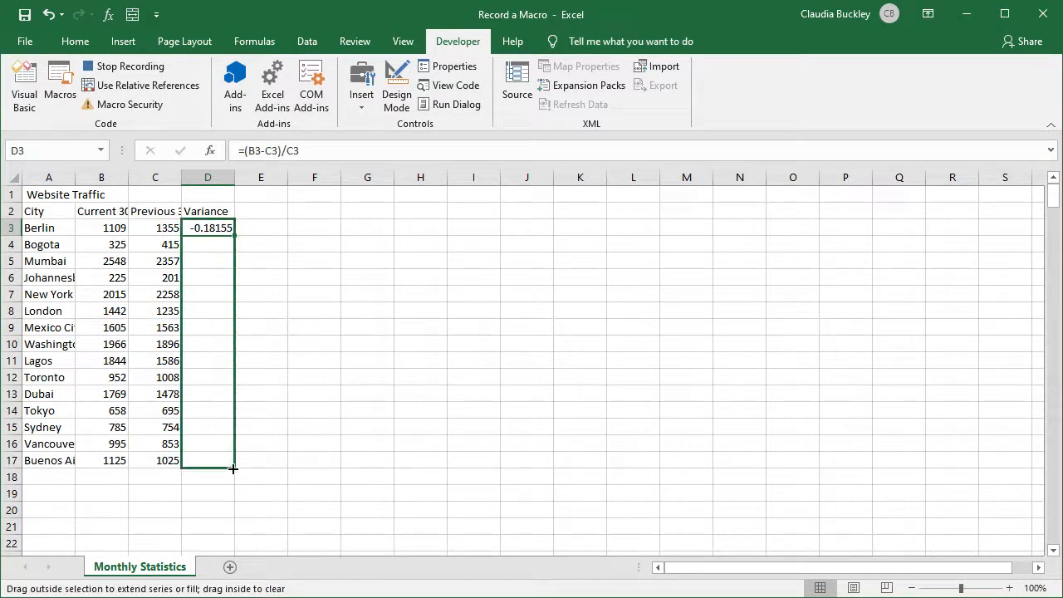
pyautogui.moveTo(207, 227); pyautogui.dragTo(208, 460)
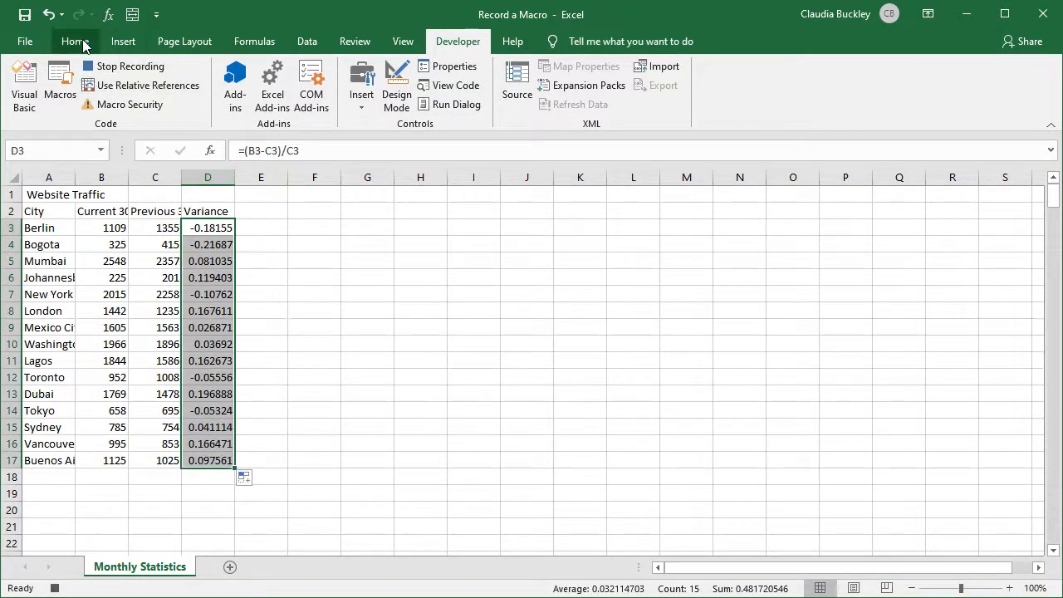
# - Show Variance as percentages and give the header row a blue fill with bold text
pyautogui.click(74, 40)
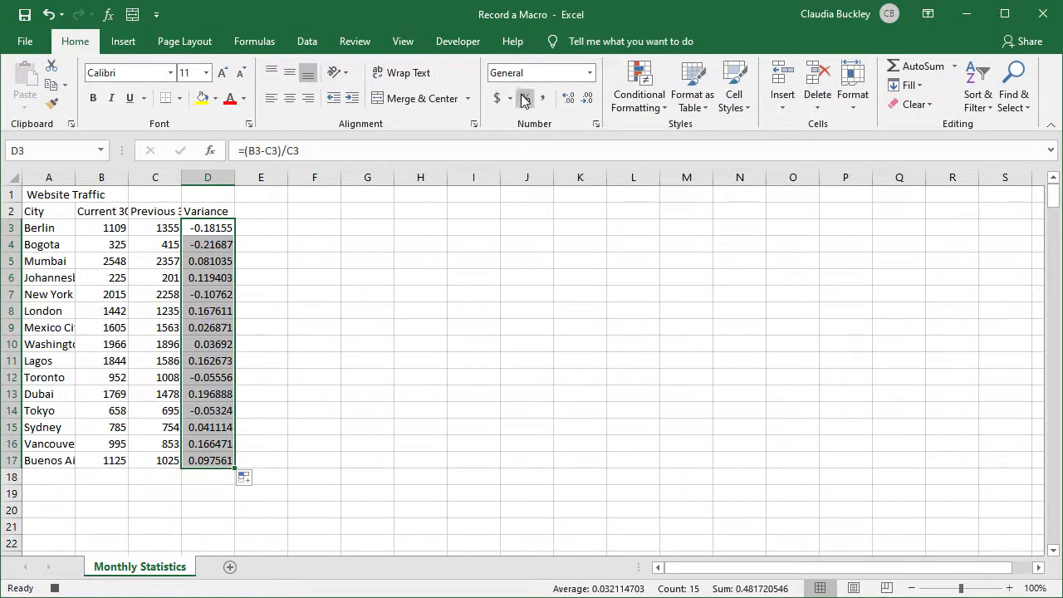
pyautogui.click(523, 98)
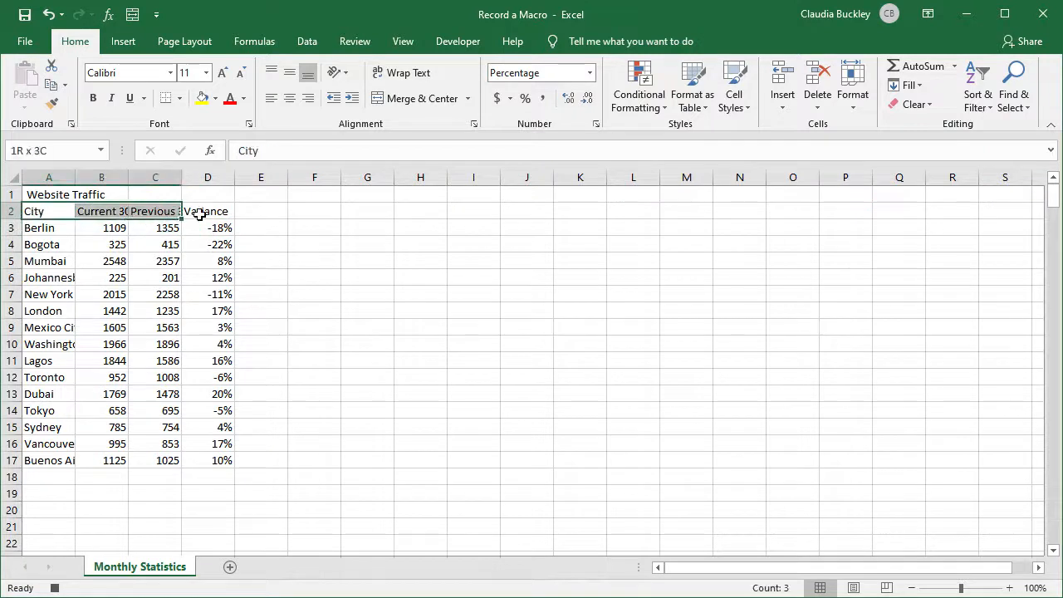
pyautogui.click(215, 98)
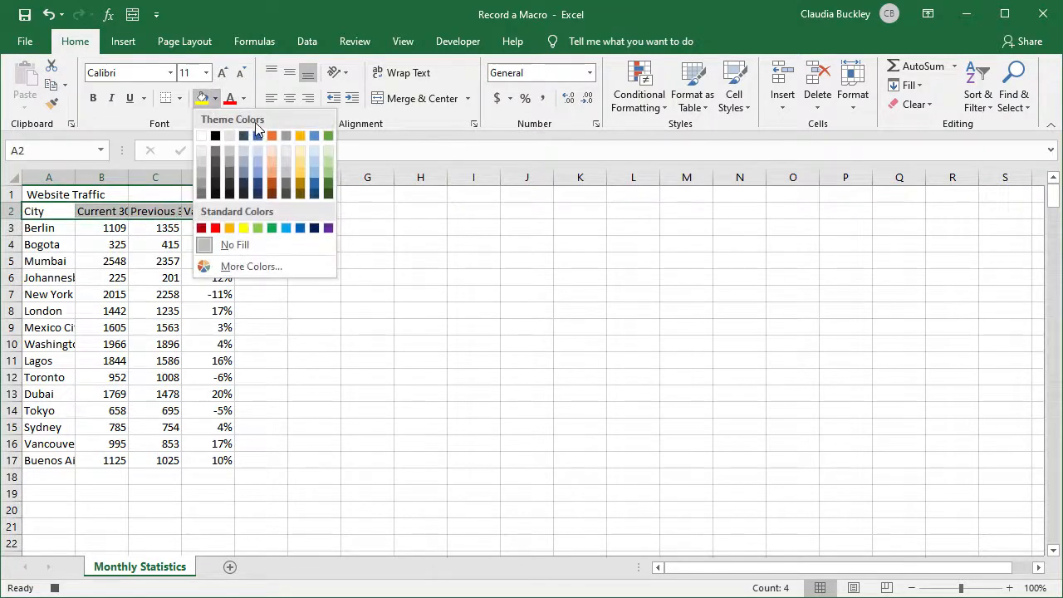
pyautogui.click(241, 98)
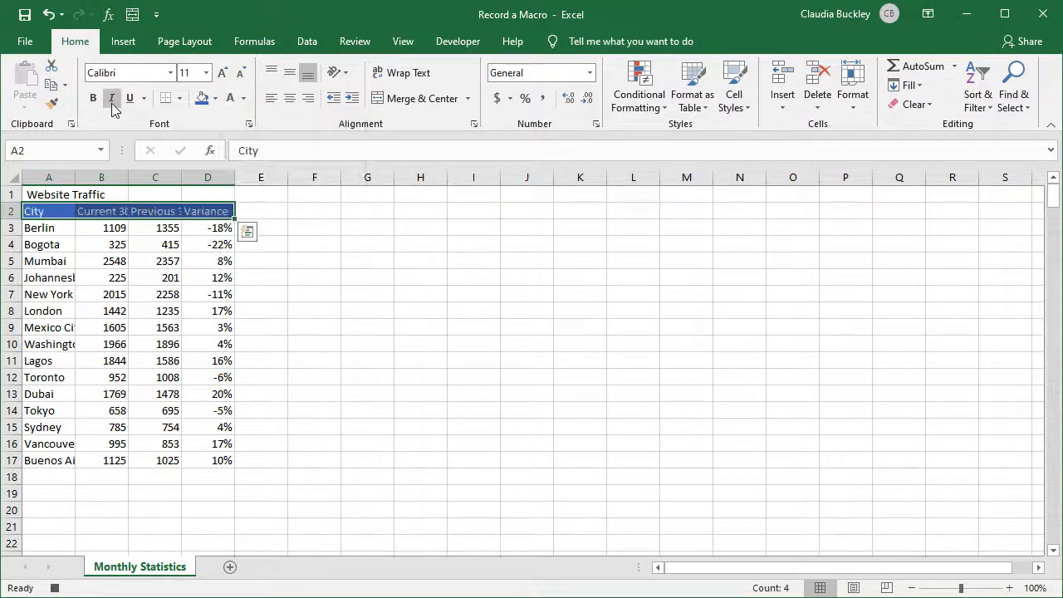
pyautogui.click(48, 193)
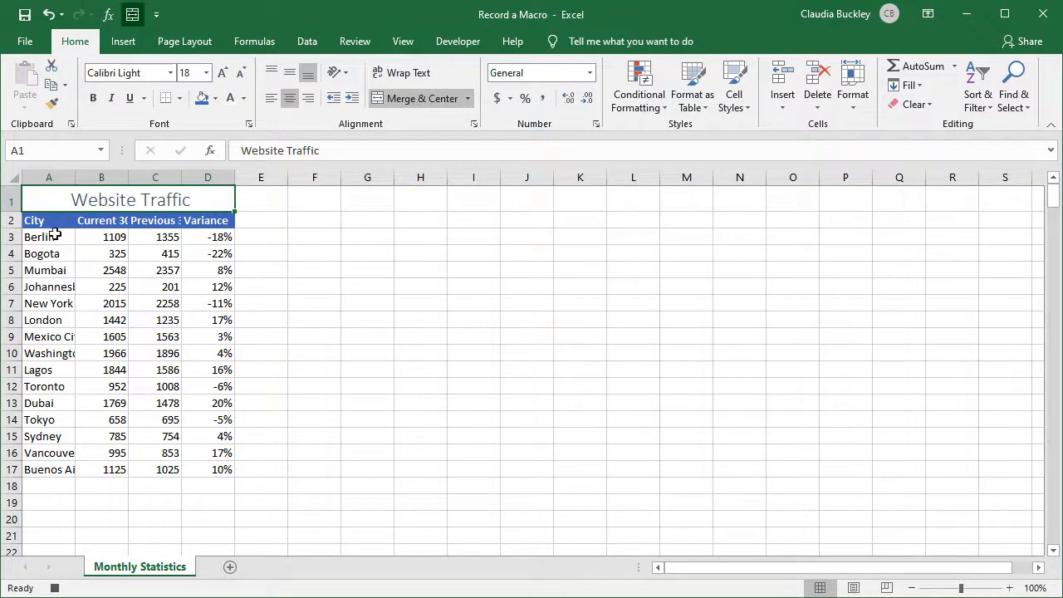
# - AutoFit columns A through D so city names and headings are fully visible
pyautogui.moveTo(48, 237); pyautogui.dragTo(48, 453)
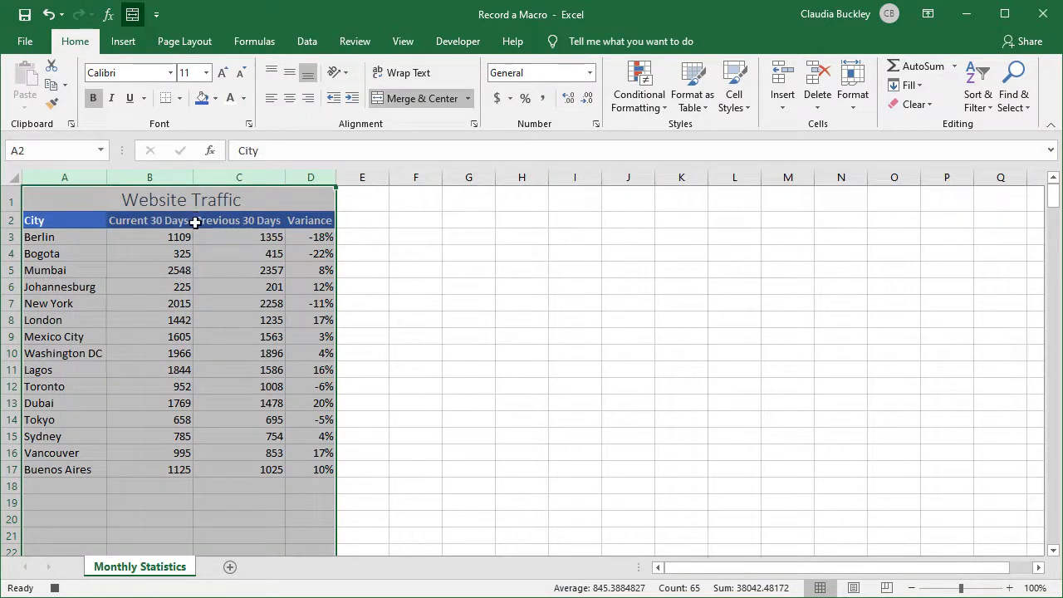
pyautogui.click(307, 41)
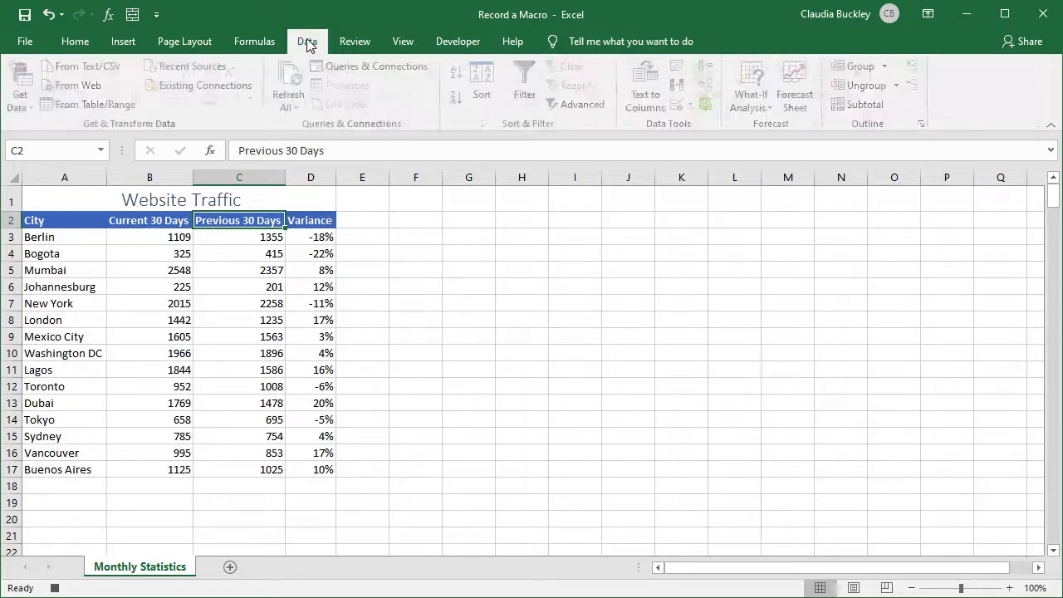
pyautogui.moveTo(529, 83)
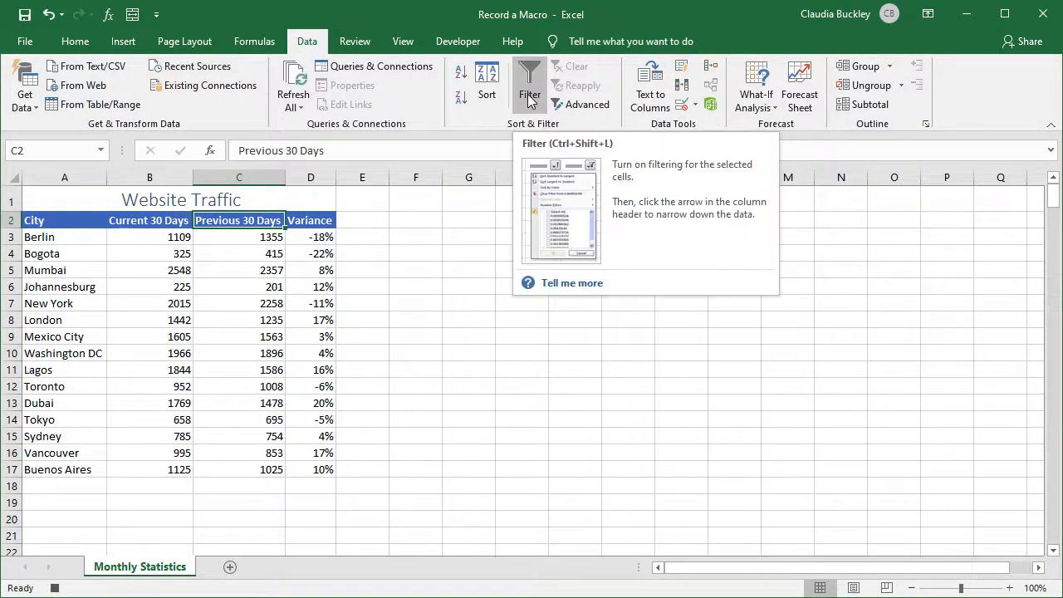
# - Turn on filters and choose the Top 10 number filter for Current 30 Days
pyautogui.click(529, 79)
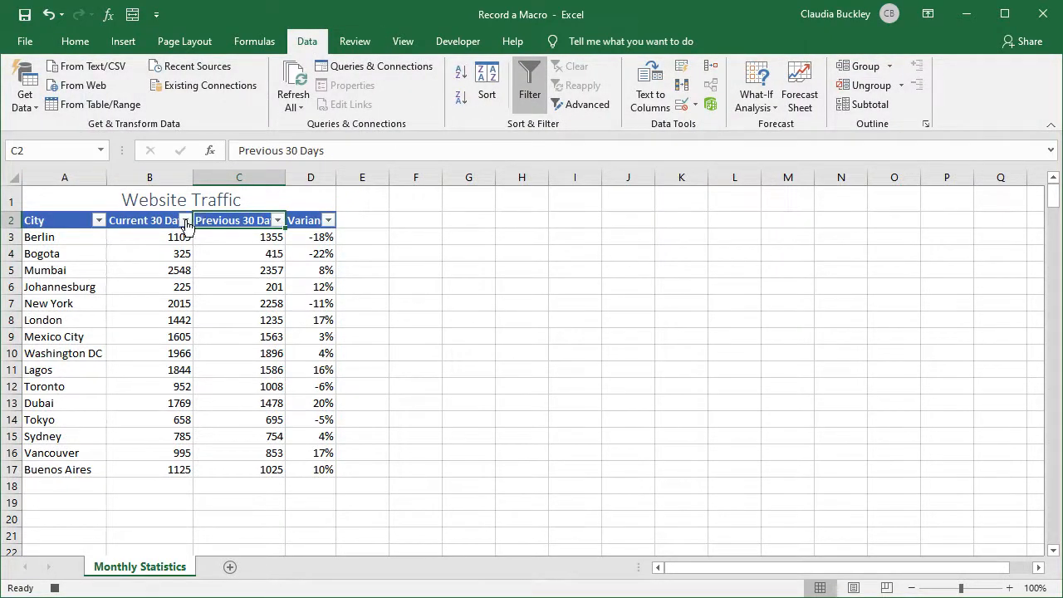
pyautogui.click(184, 220)
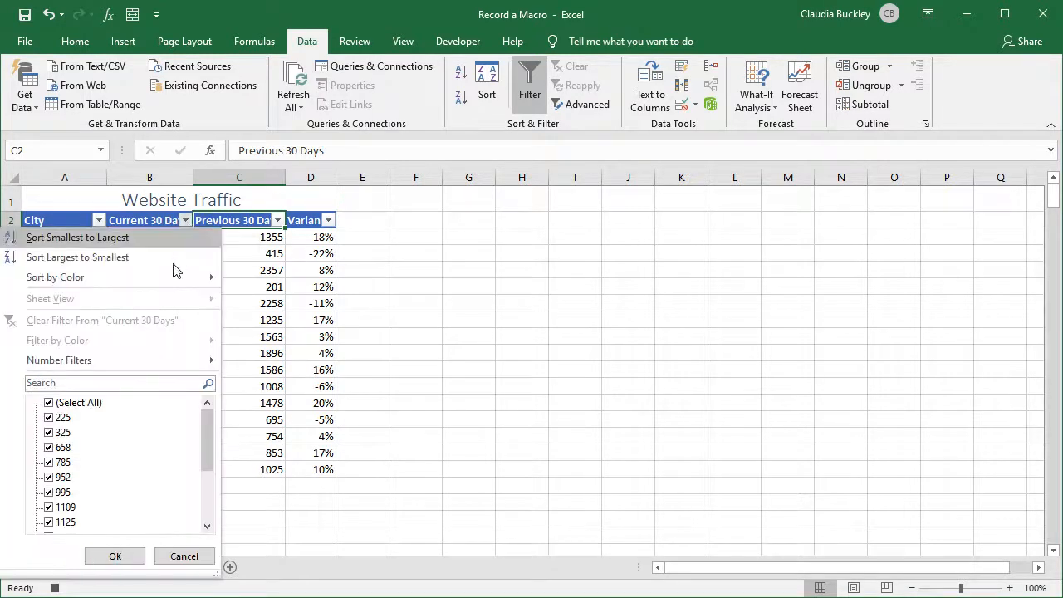
pyautogui.click(59, 360)
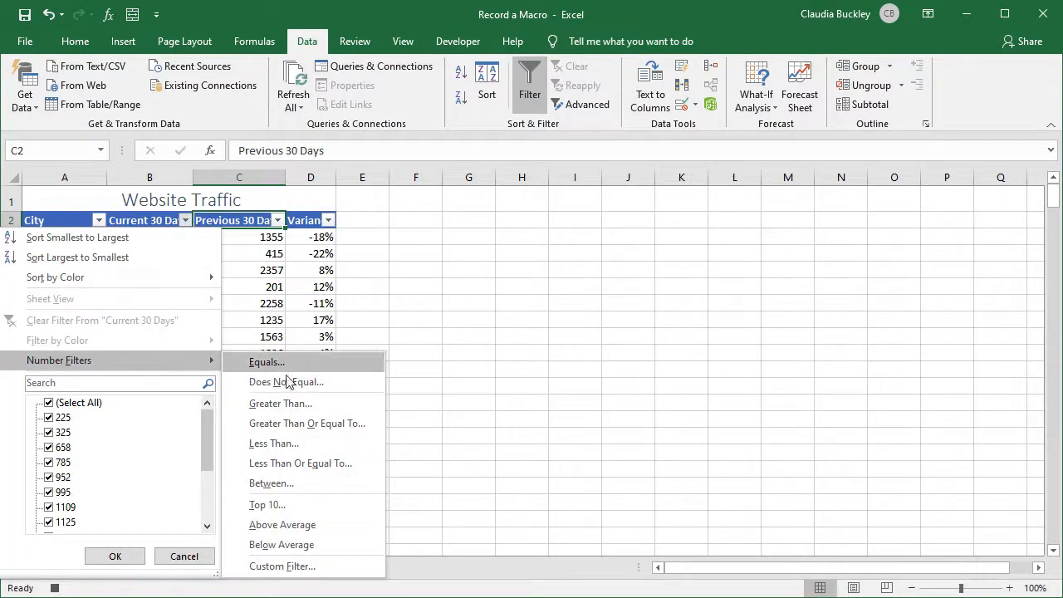
pyautogui.moveTo(267, 505)
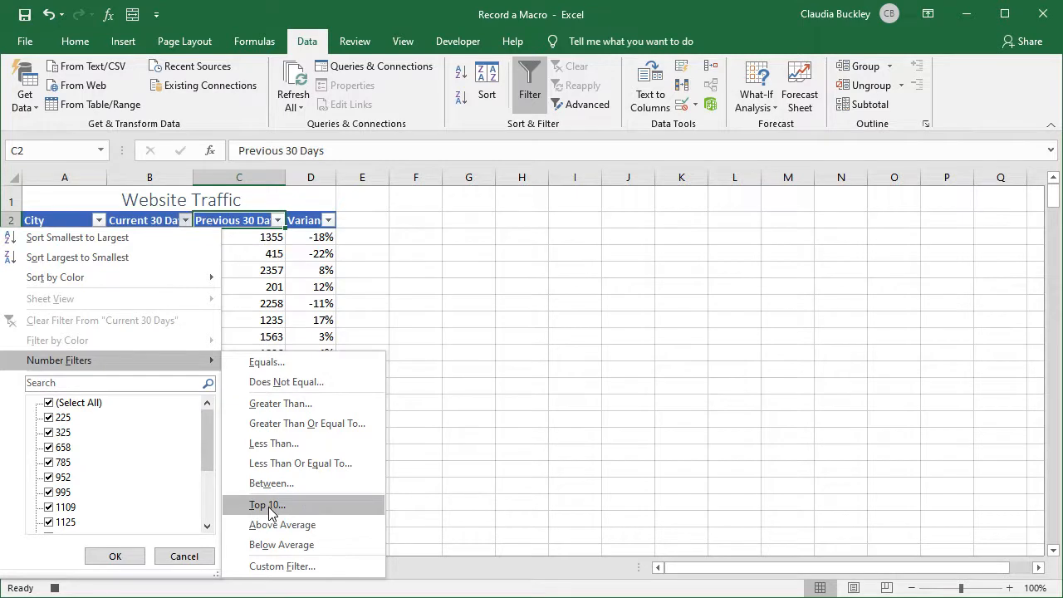
pyautogui.click(267, 505)
pyautogui.write('5')
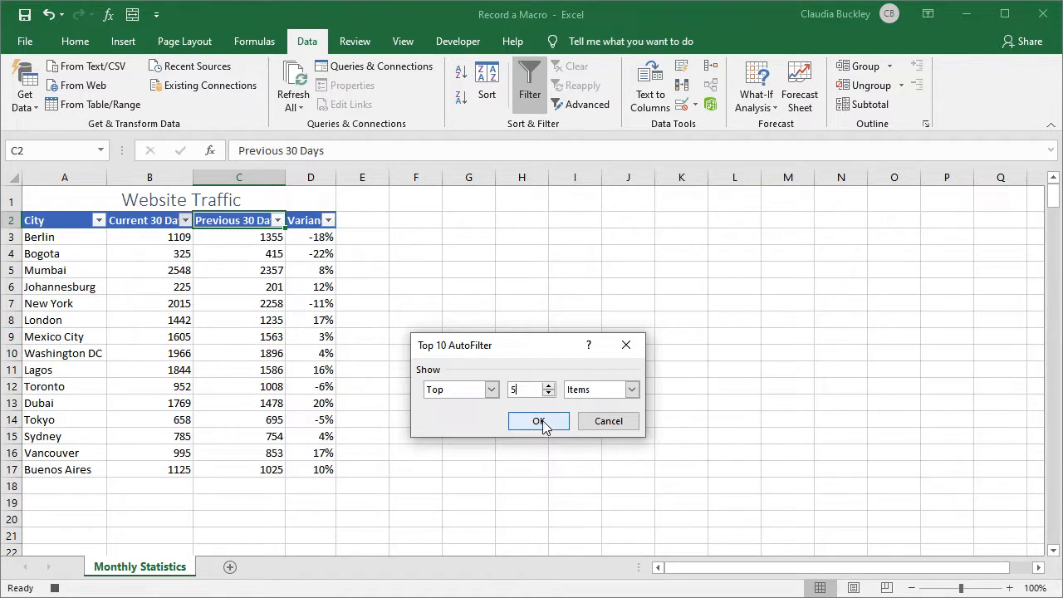
# - Apply the top 5 cities filter, then add a new worksheet and select cell E2
pyautogui.click(538, 421)
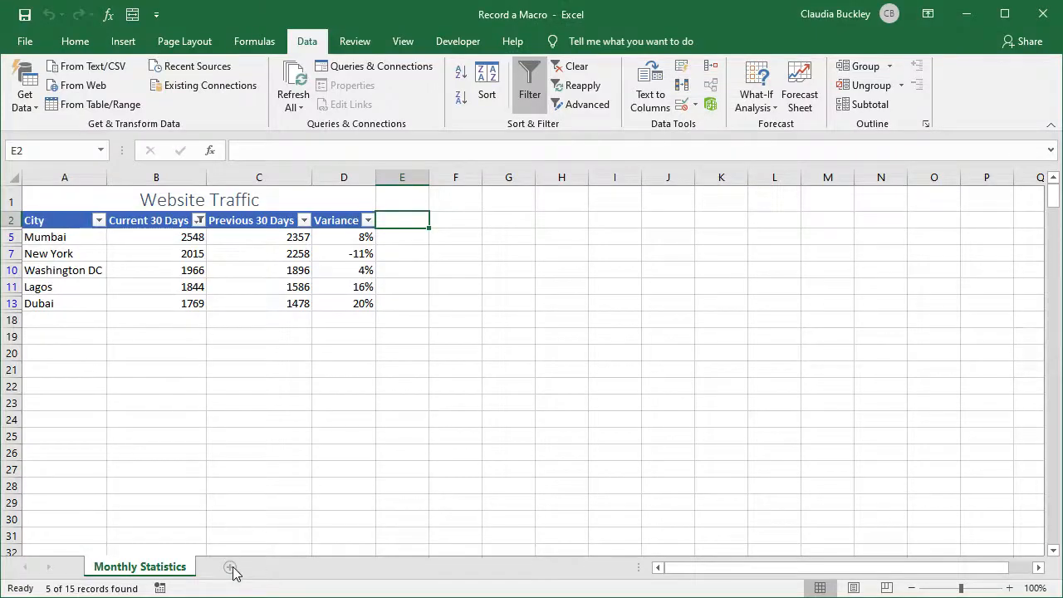
pyautogui.click(233, 567)
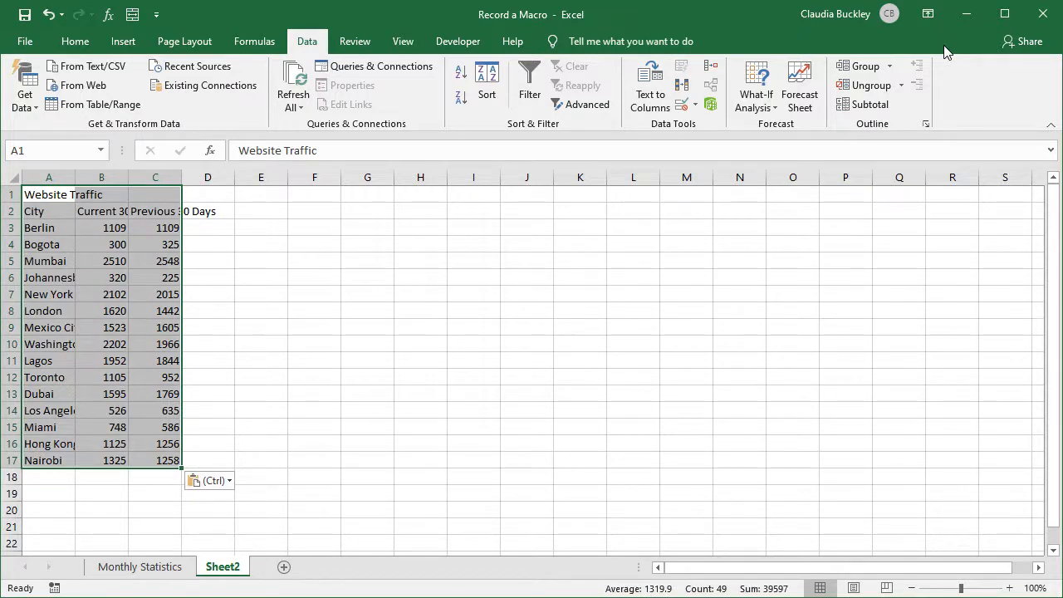
pyautogui.click(261, 311)
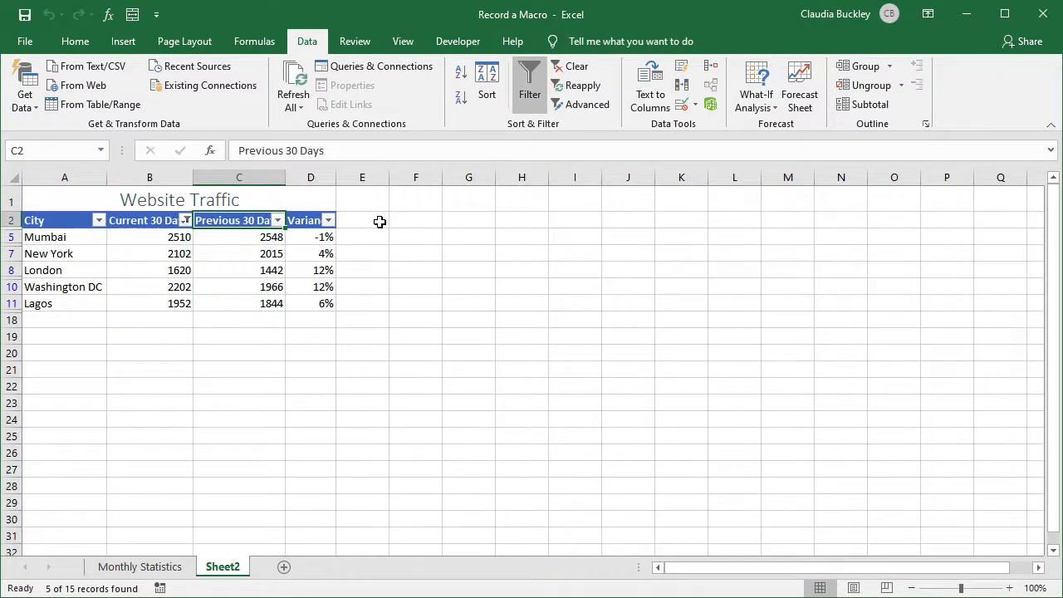
pyautogui.click(362, 220)
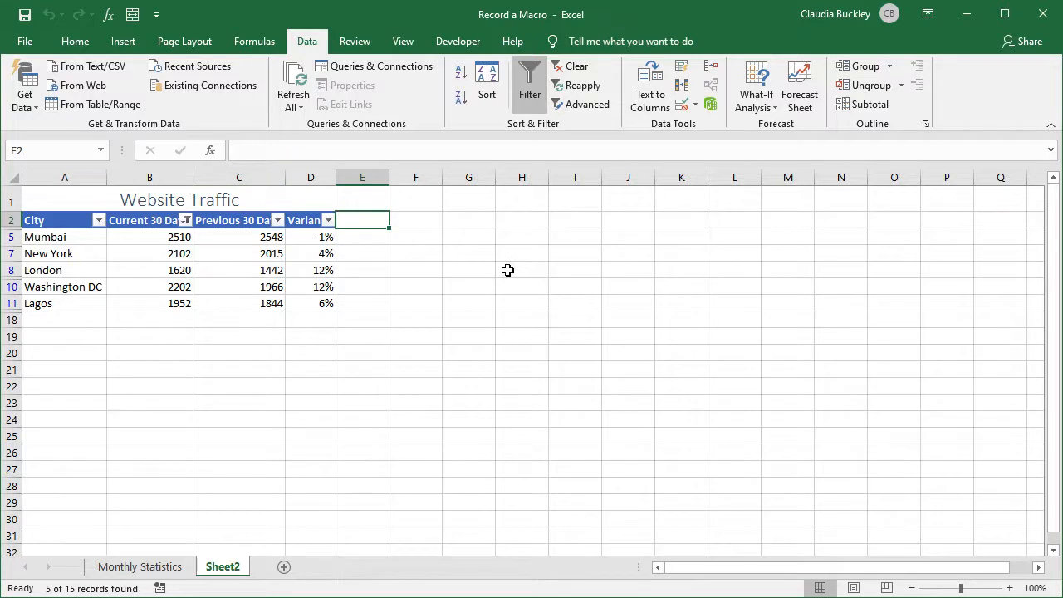
pyautogui.moveTo(427, 357)
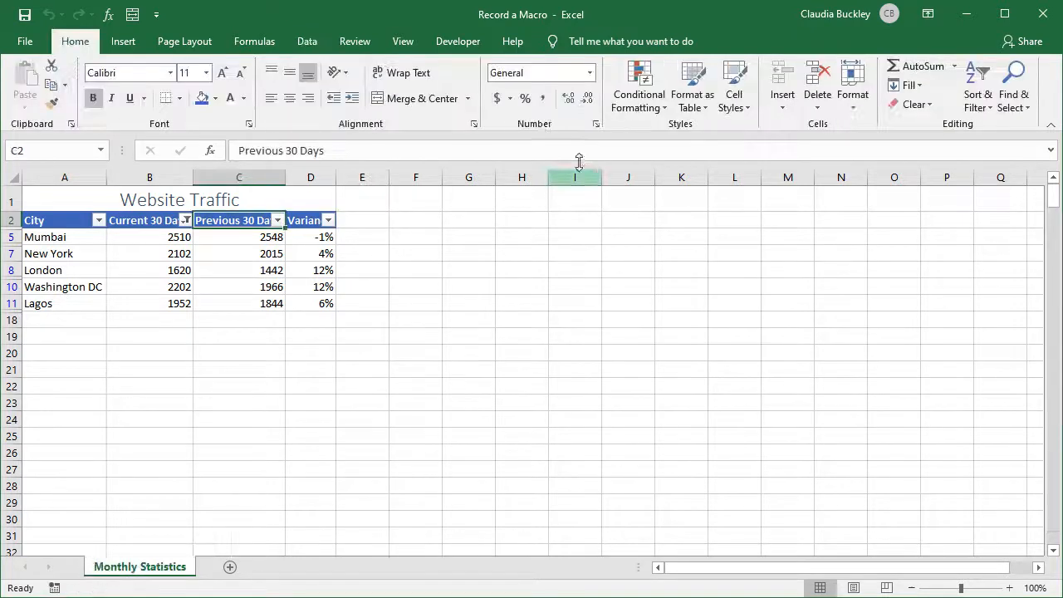
pyautogui.click(458, 41)
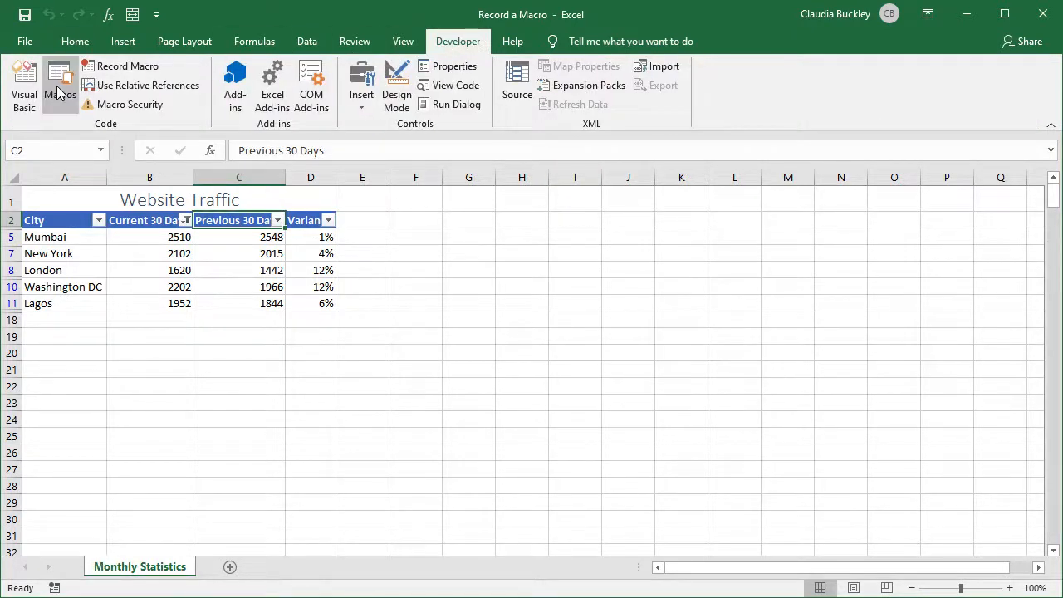
pyautogui.click(59, 83)
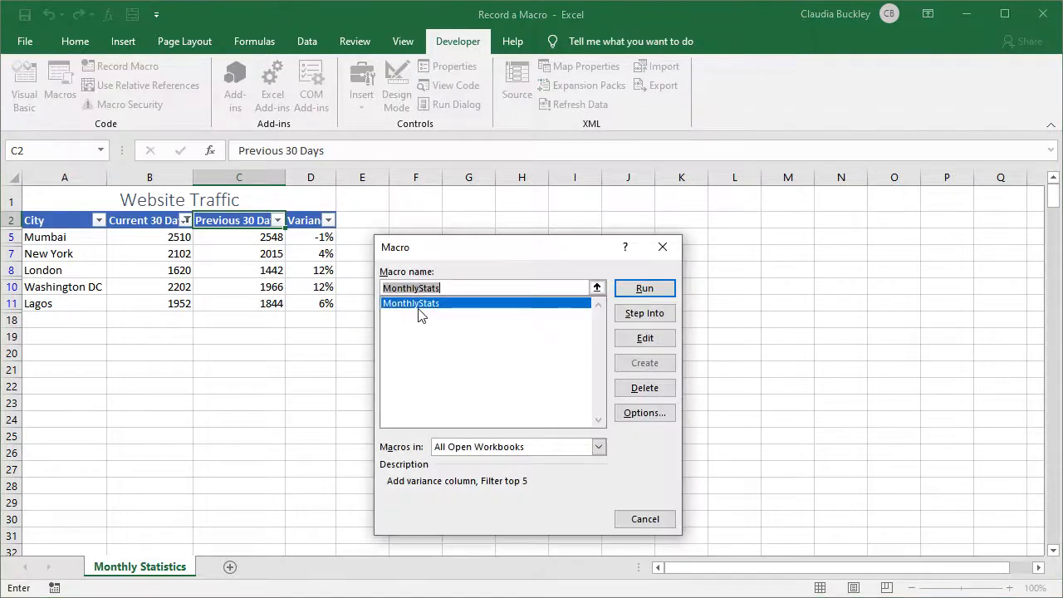
pyautogui.click(644, 413)
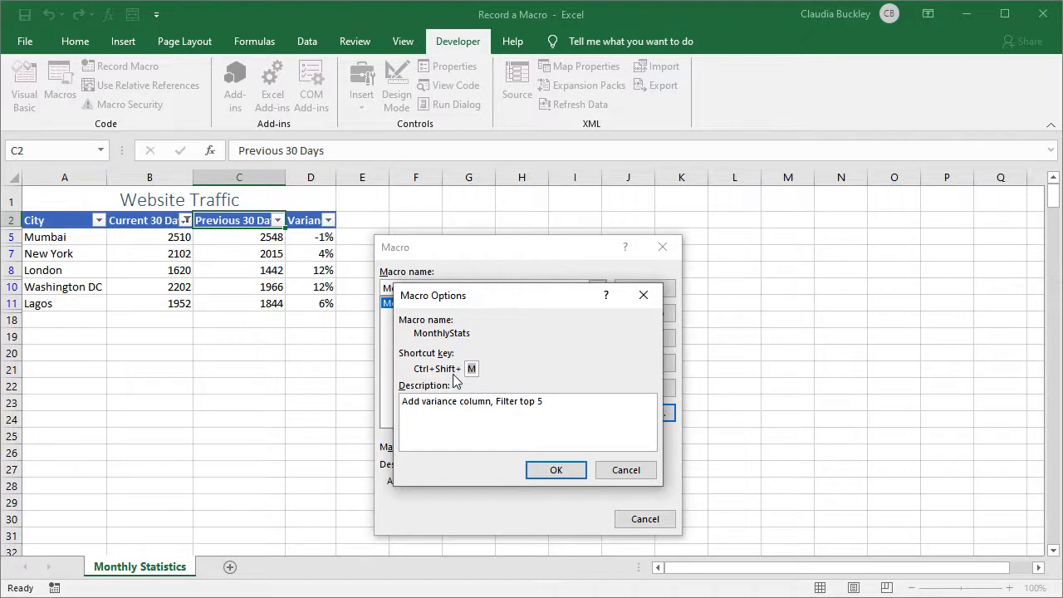
pyautogui.click(556, 469)
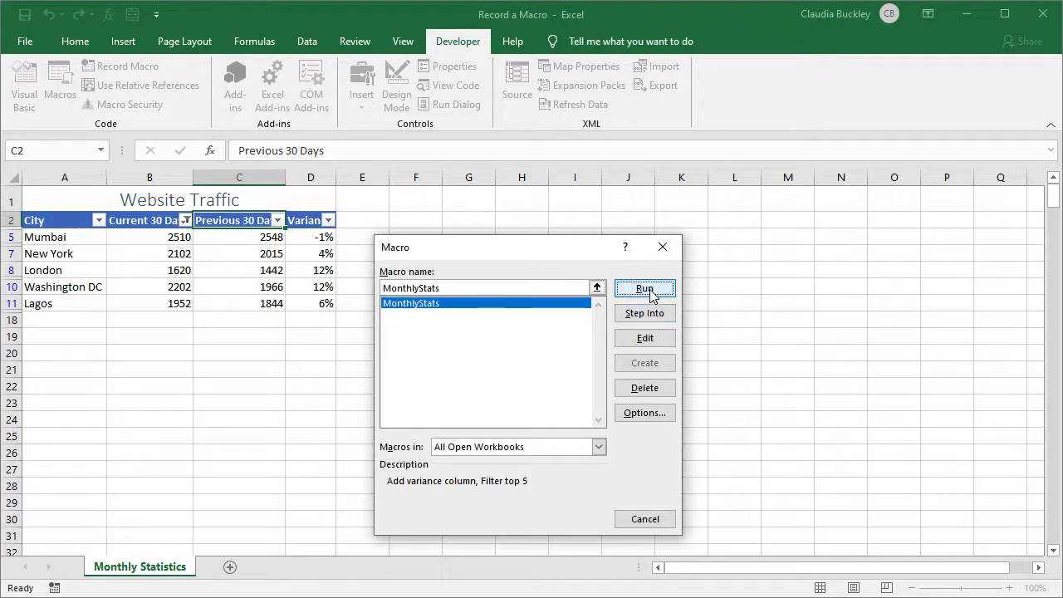
pyautogui.moveTo(515, 371)
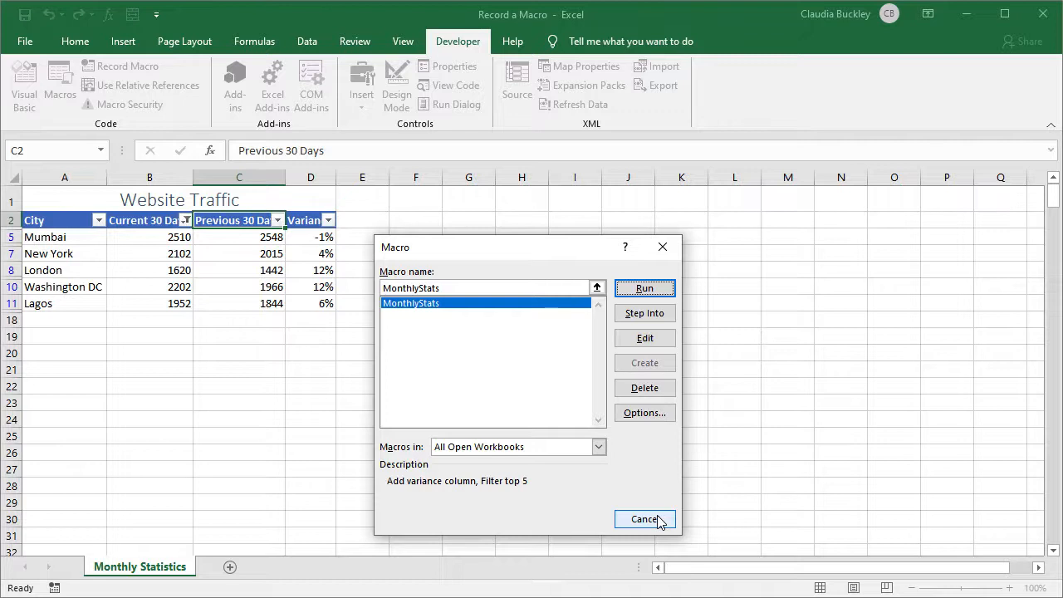
pyautogui.click(644, 518)
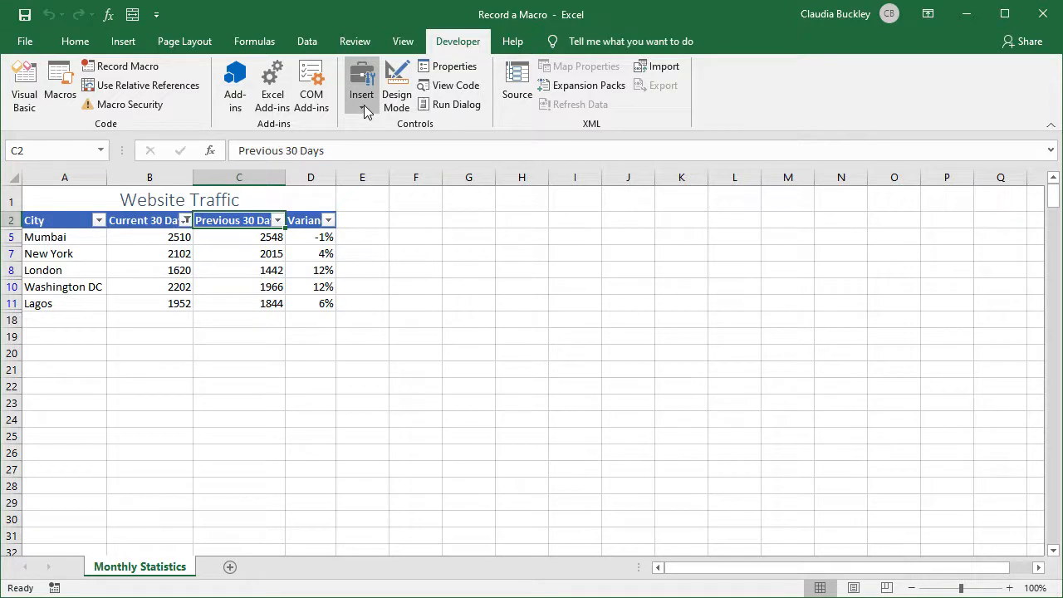
# - Draw a form-control button over E1:G2 and assign it the MonthlyStats macro
pyautogui.click(362, 83)
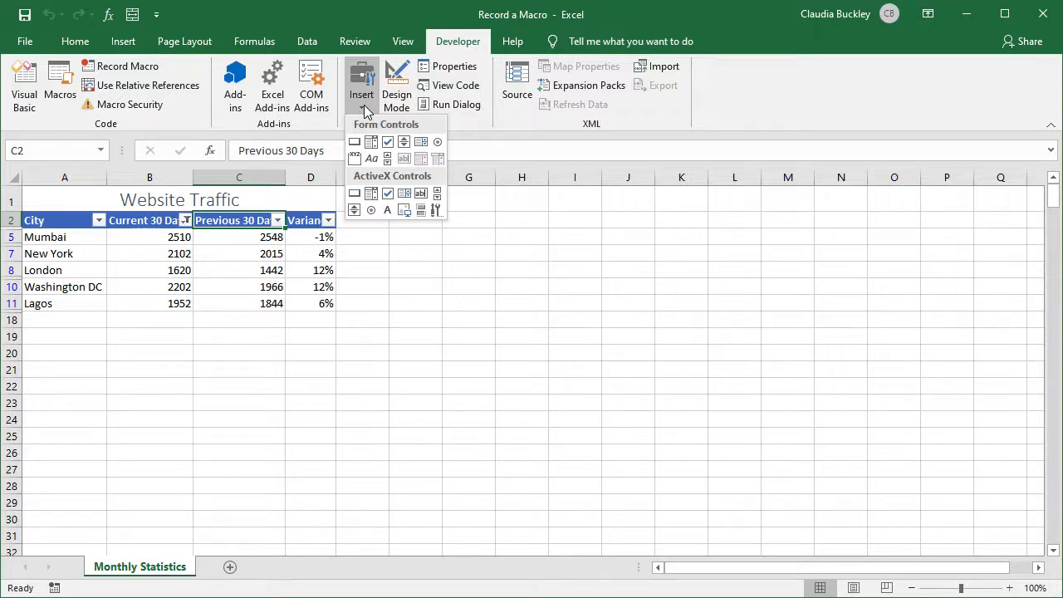
pyautogui.moveTo(355, 141)
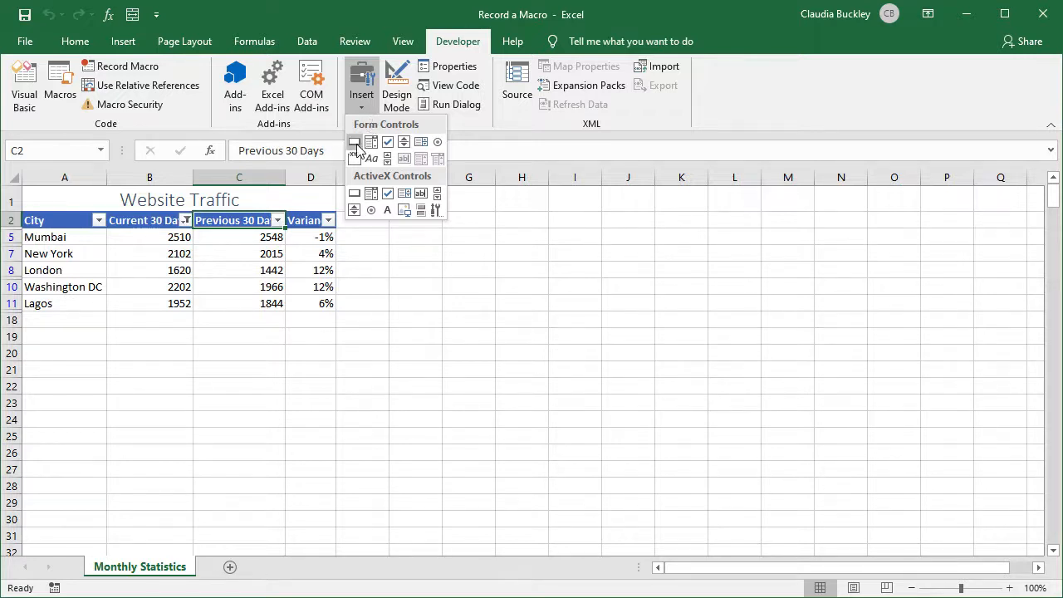
pyautogui.click(355, 142)
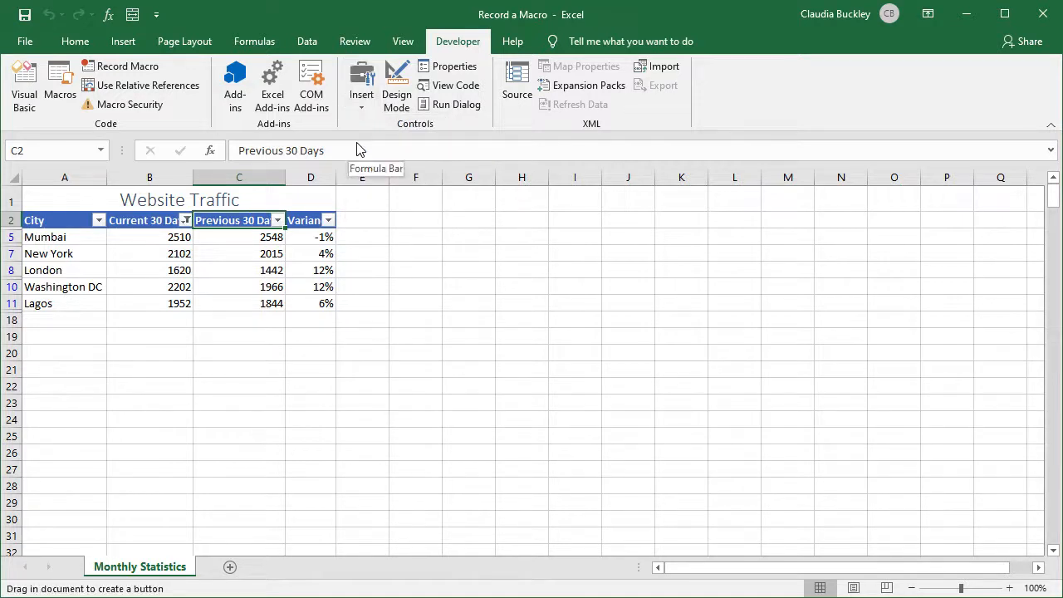
pyautogui.moveTo(362, 204)
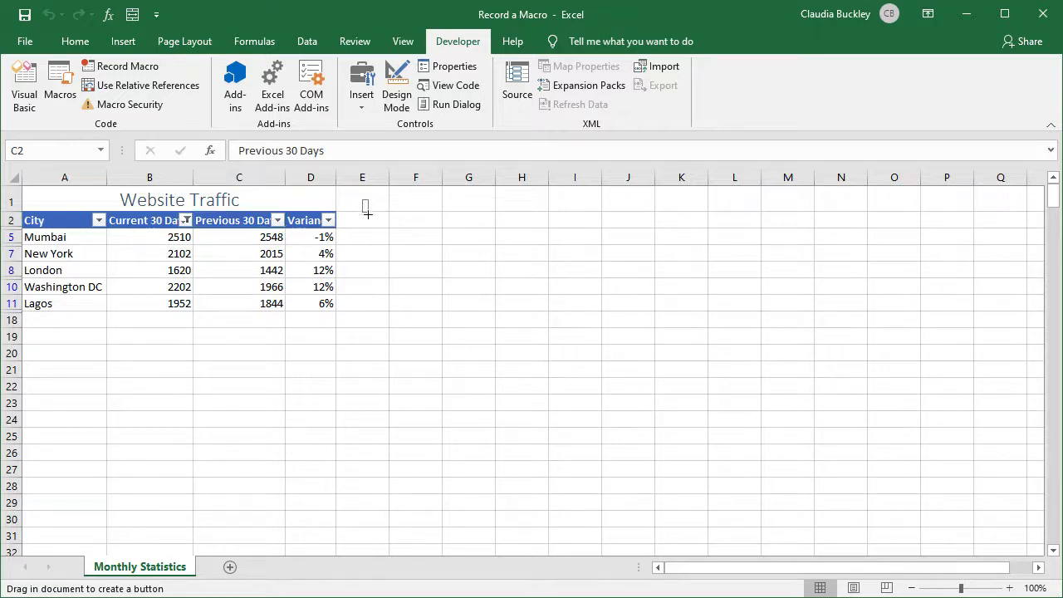
pyautogui.moveTo(365, 207); pyautogui.dragTo(469, 224)
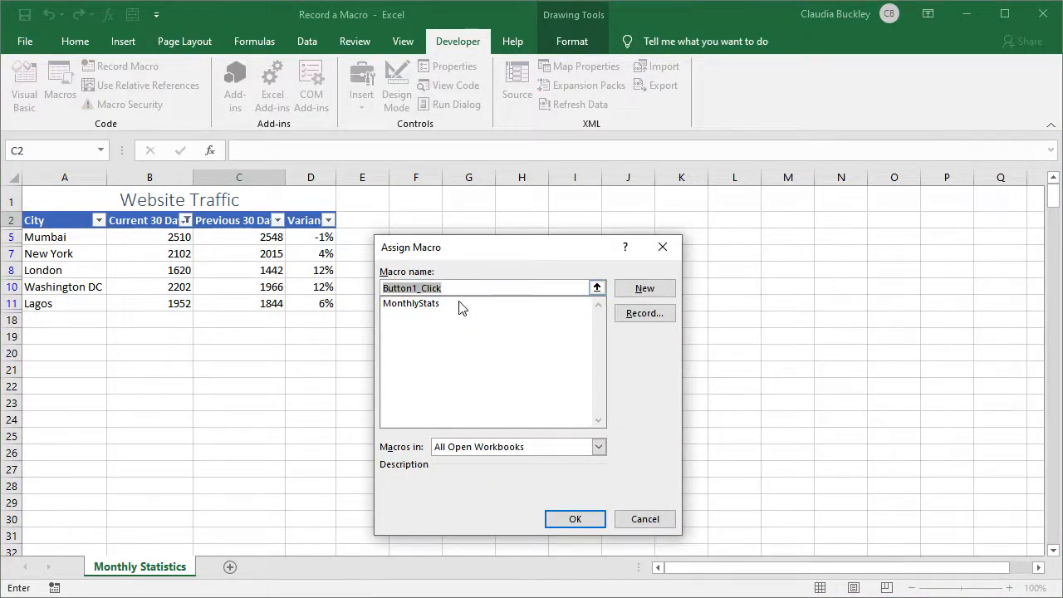
pyautogui.click(410, 302)
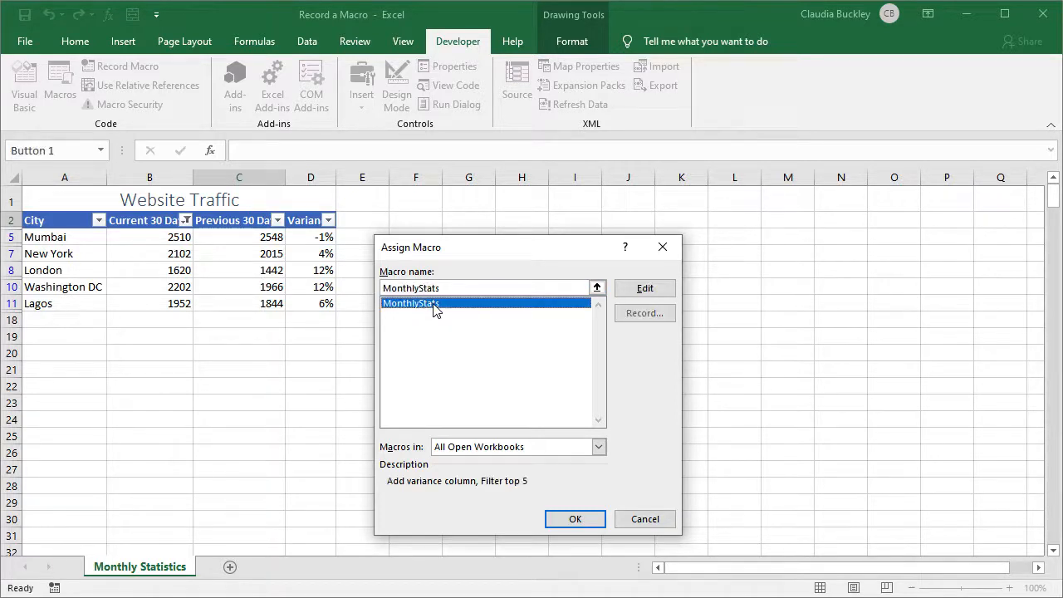
pyautogui.click(574, 519)
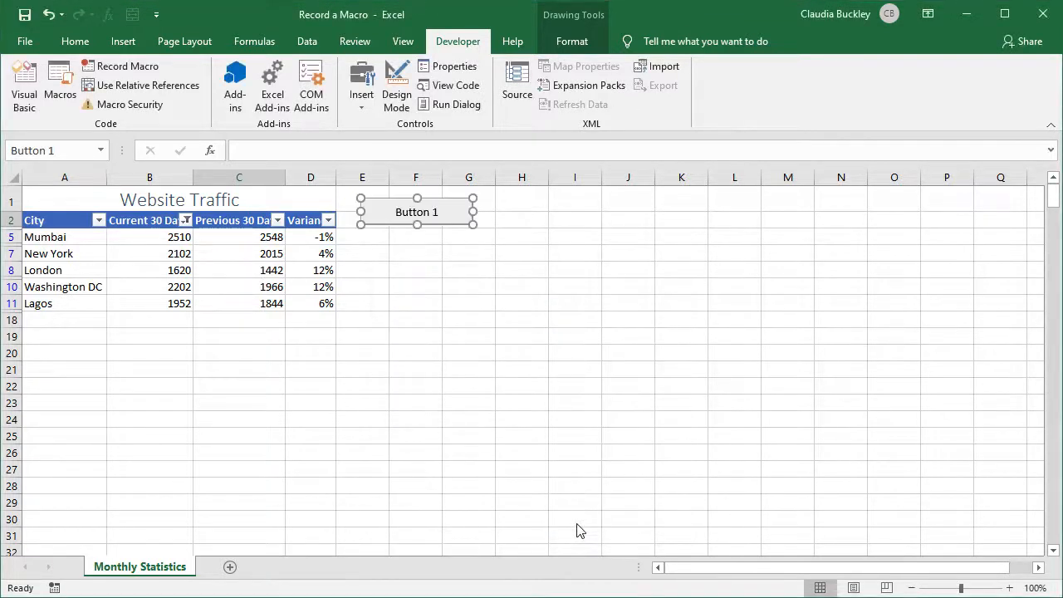
pyautogui.moveTo(442, 233)
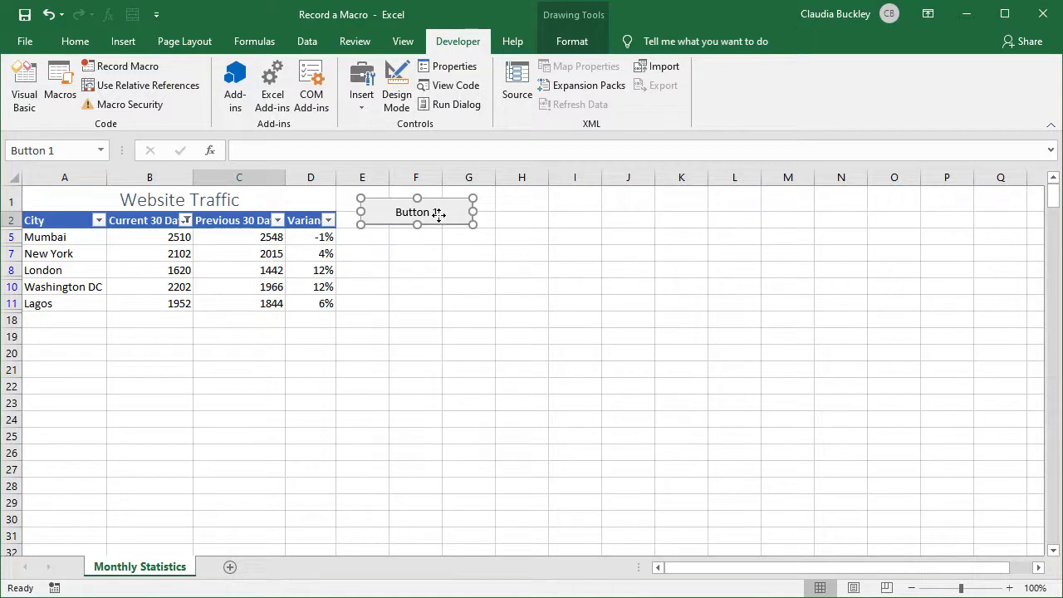
# - Relabel the macro button 'Generate Top 5' and position it beside the table title
pyautogui.rightClick(416, 212)
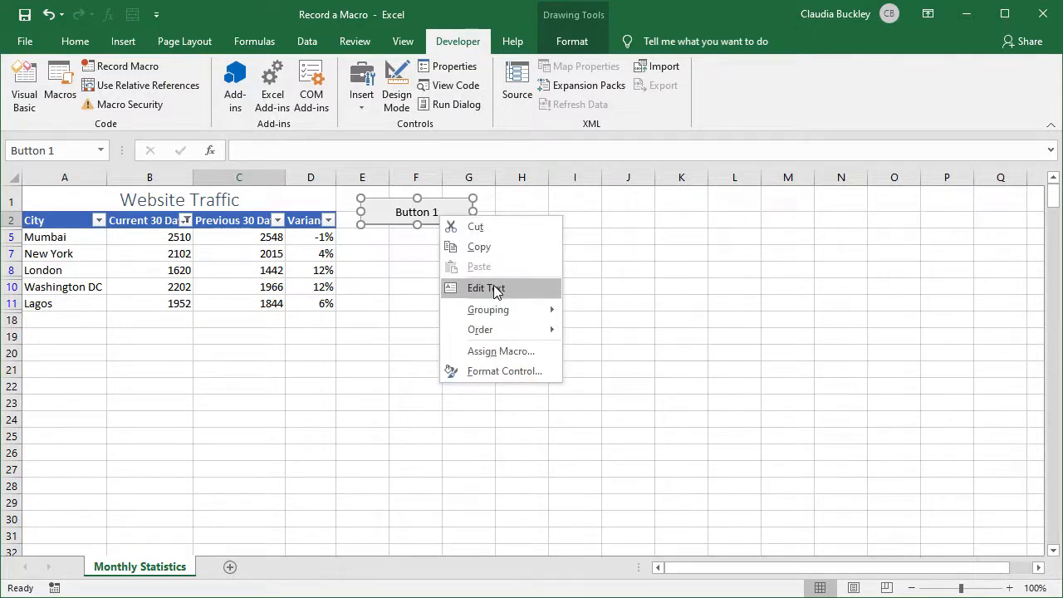
pyautogui.click(485, 289)
pyautogui.write('Generate Top')
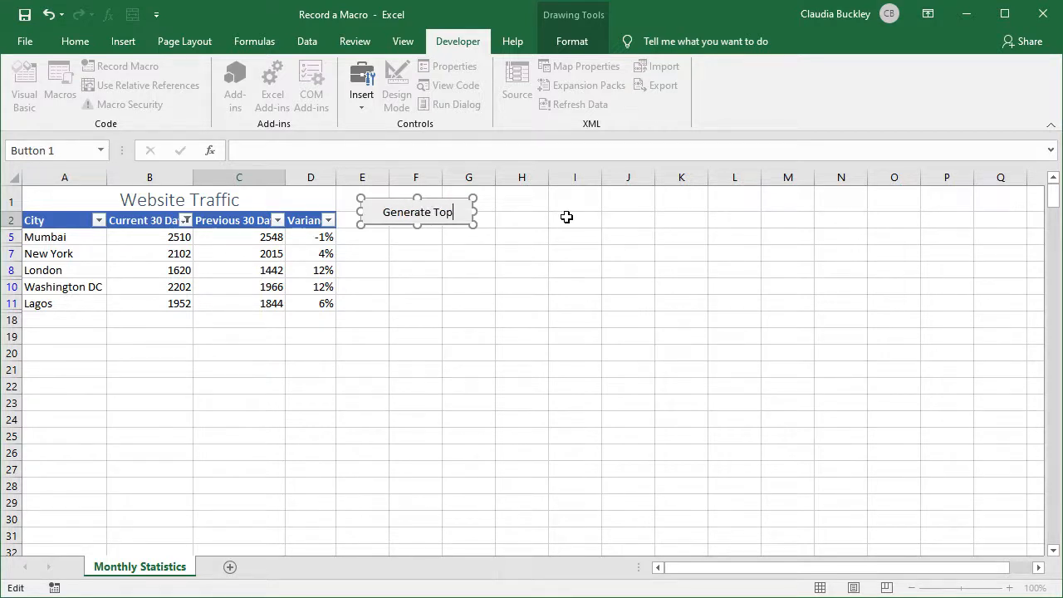
pyautogui.write('5')
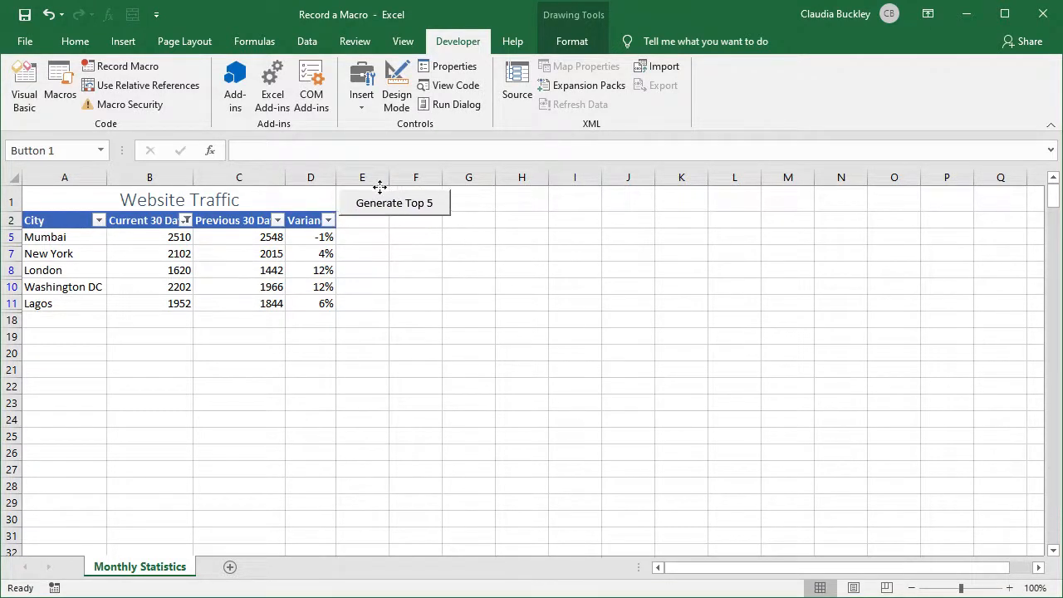
pyautogui.click(391, 200)
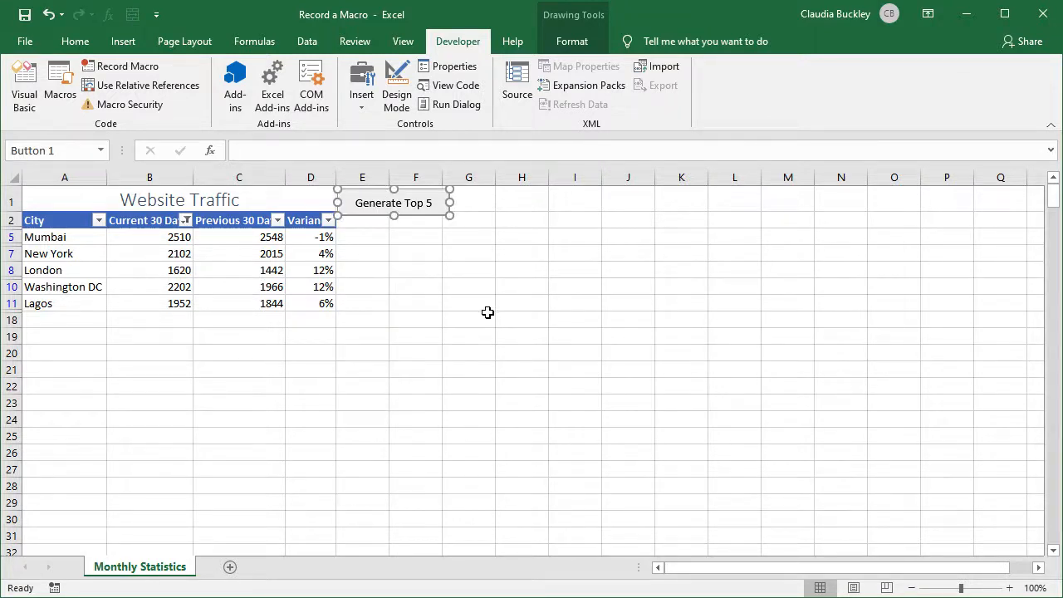
pyautogui.click(469, 302)
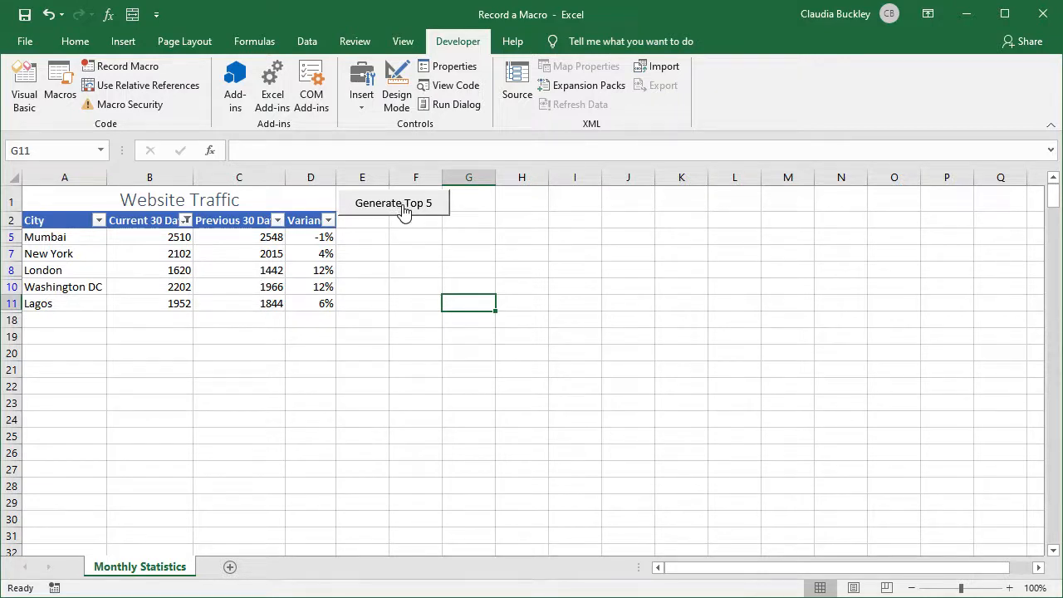
pyautogui.moveTo(394, 273)
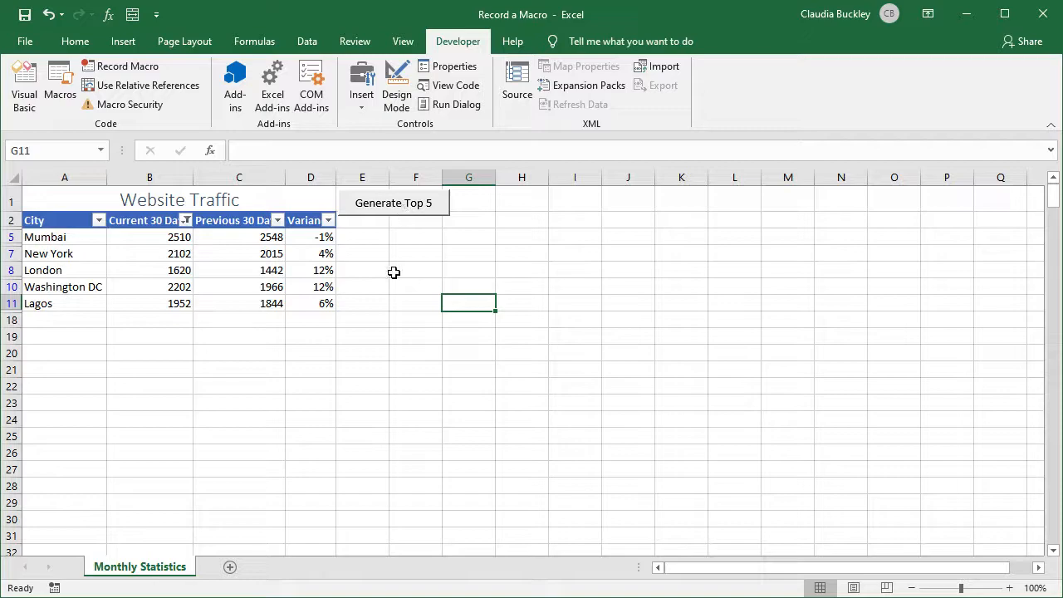
# - Rename the Monthly Statistics sheet June and add a copy named July
pyautogui.click(75, 41)
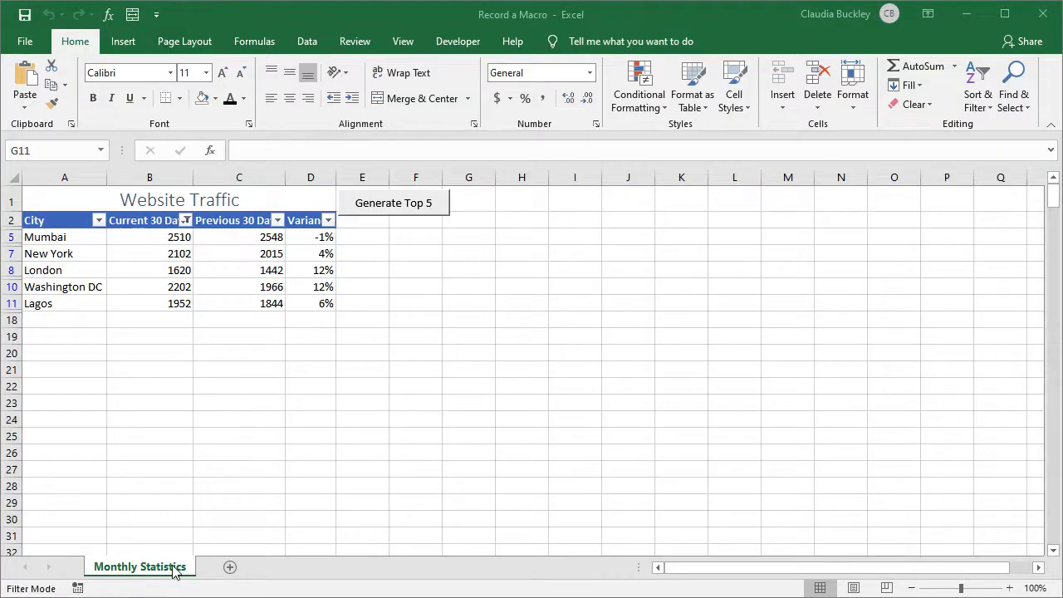
pyautogui.rightClick(139, 566)
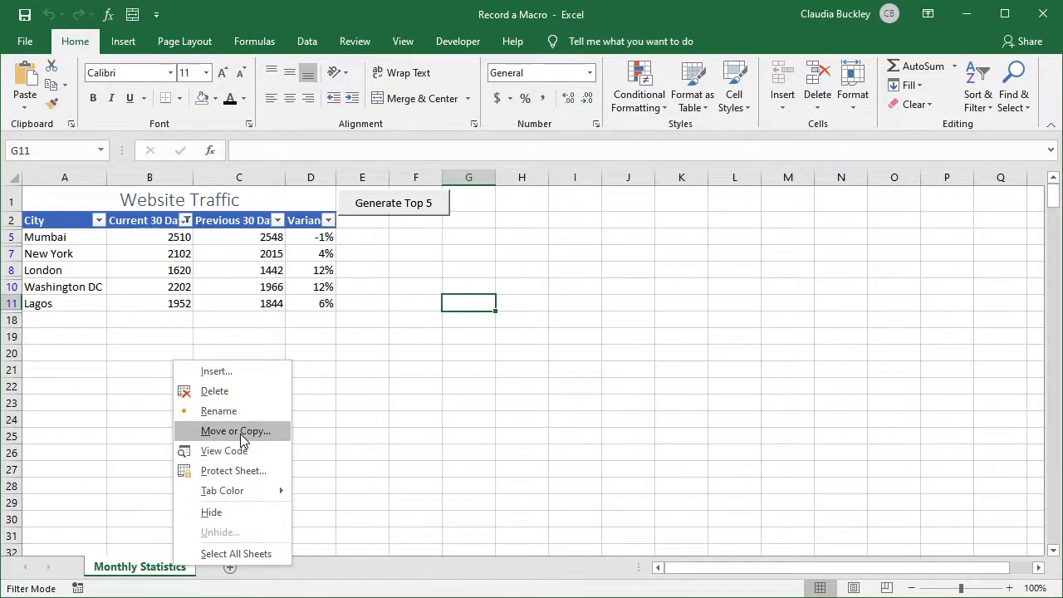
pyautogui.click(235, 430)
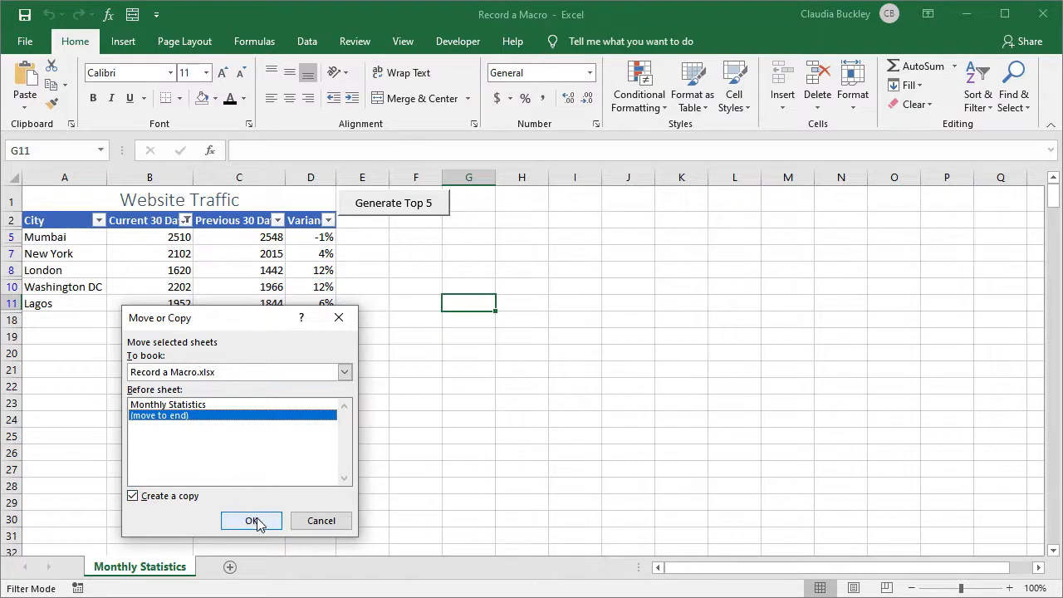
pyautogui.click(252, 521)
pyautogui.write('J')
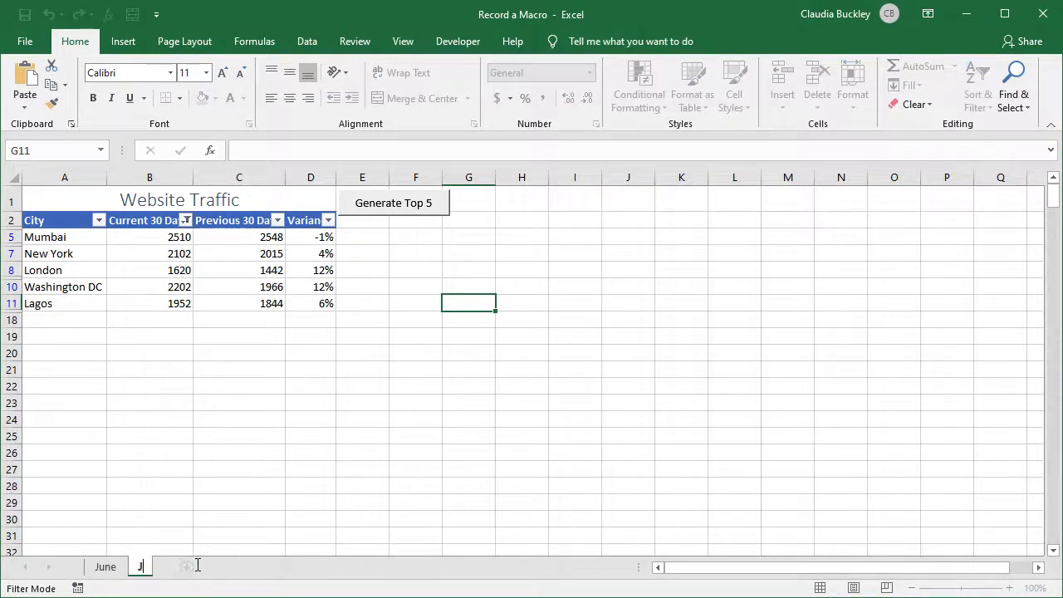
pyautogui.click(238, 403)
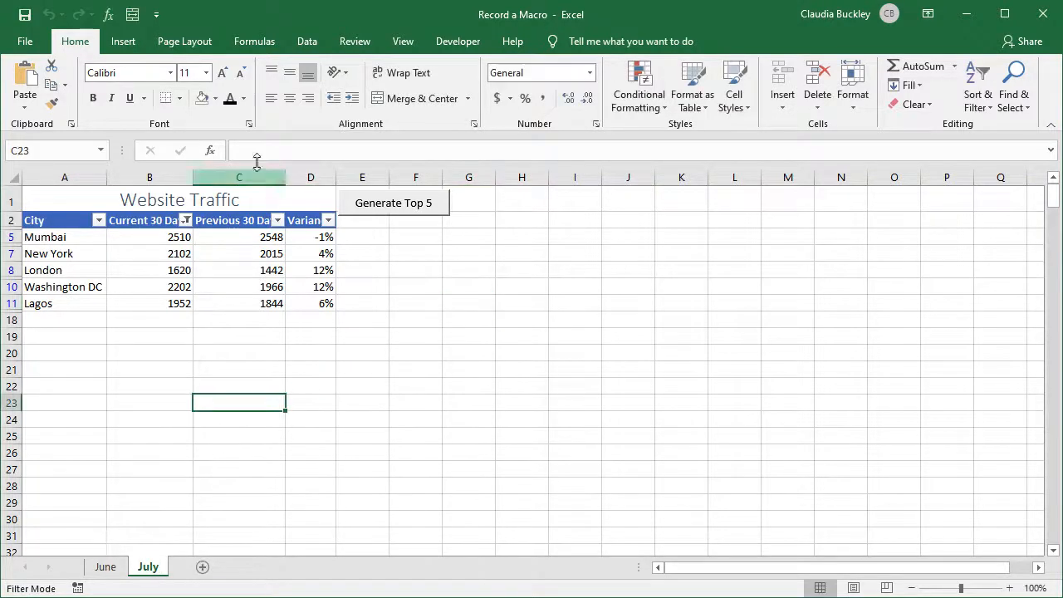
# - Turn off July's filter, clear the old data, and run Generate Top 5
pyautogui.click(307, 40)
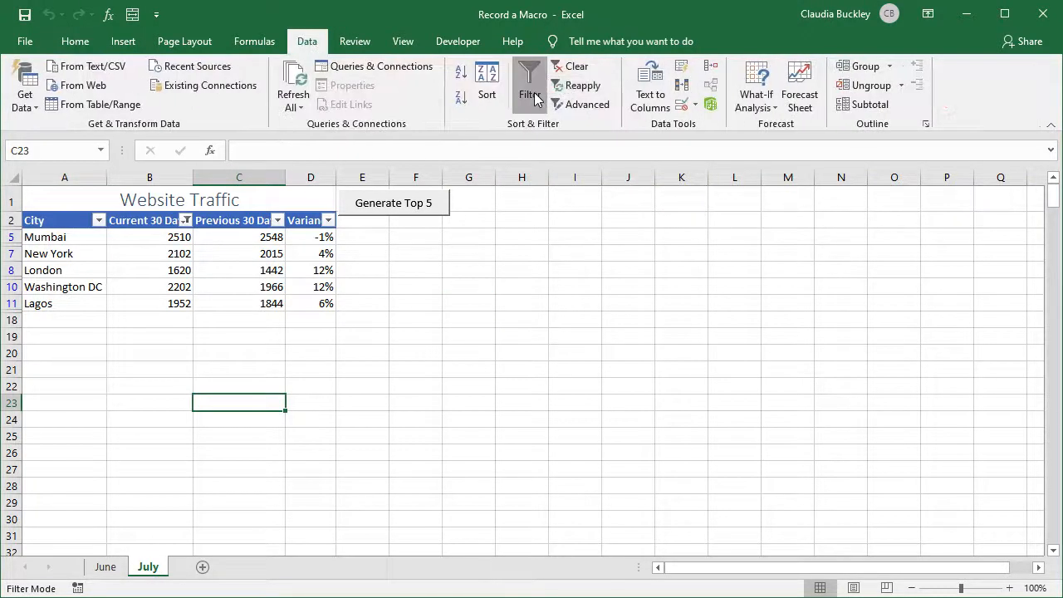
pyautogui.click(529, 85)
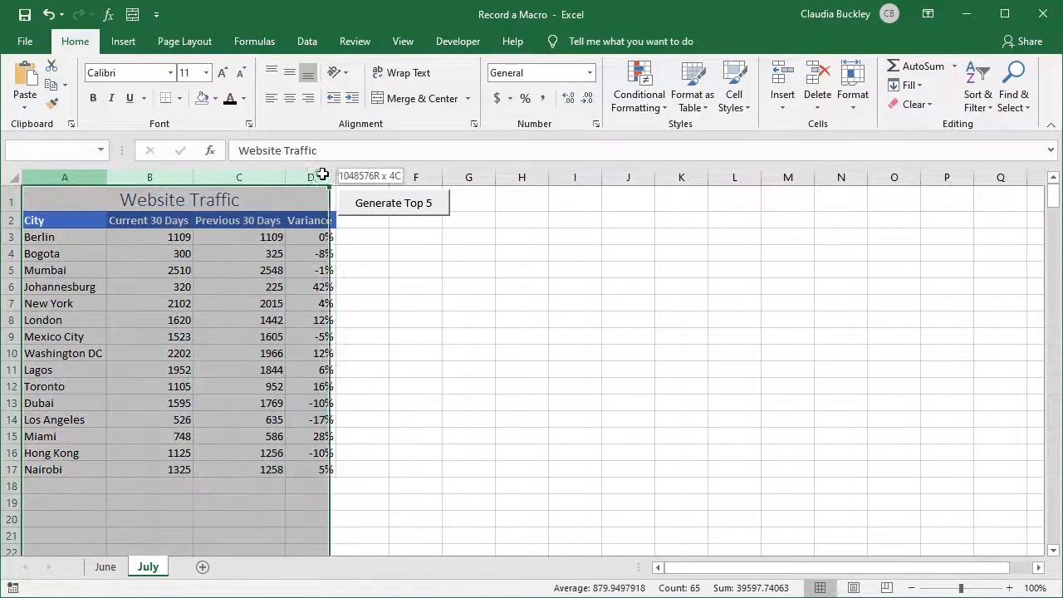
pyautogui.click(914, 104)
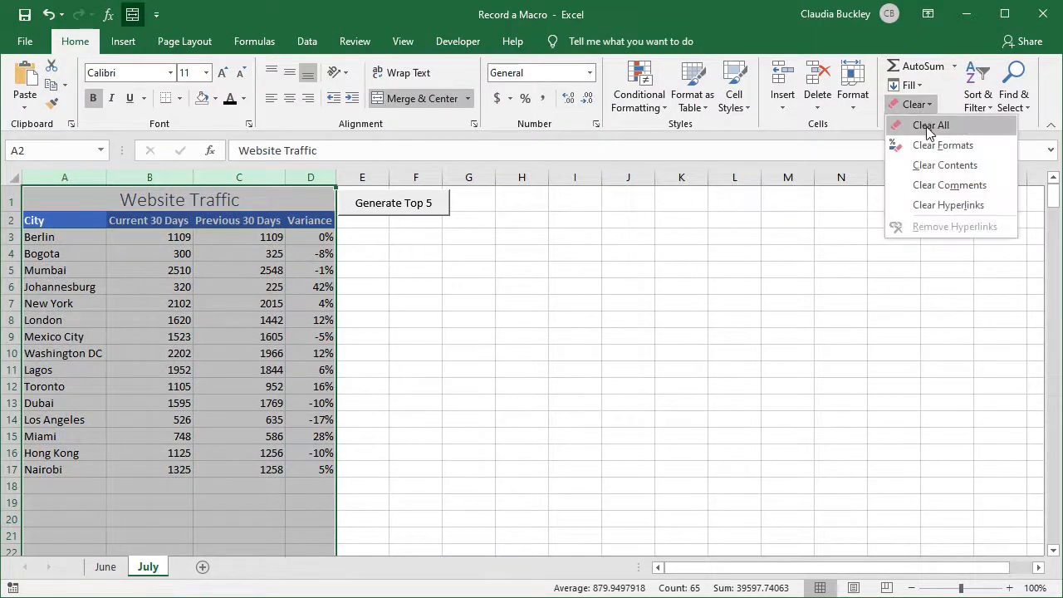
pyautogui.click(930, 125)
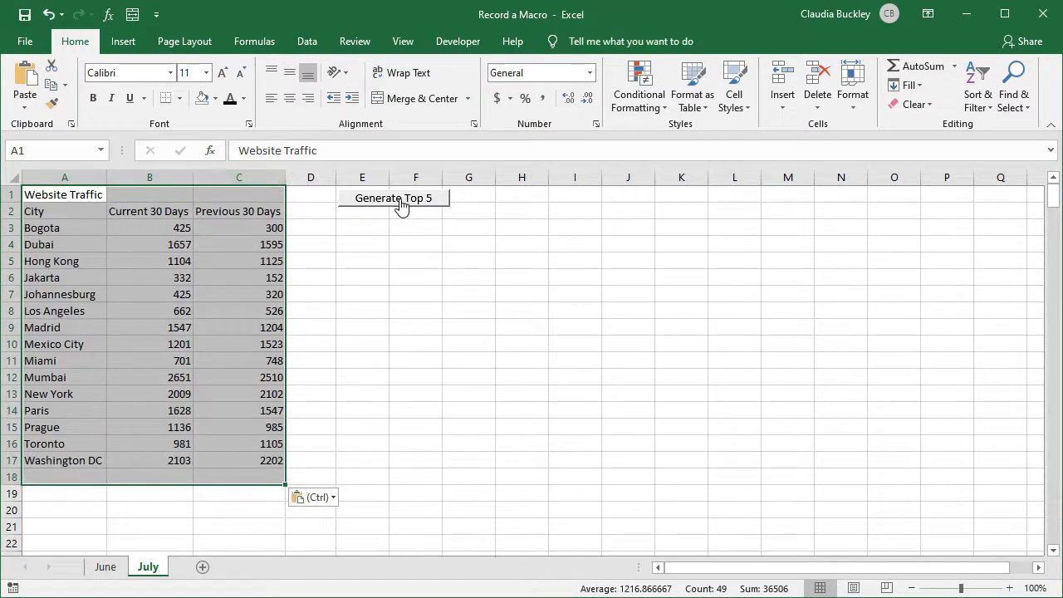
pyautogui.click(393, 197)
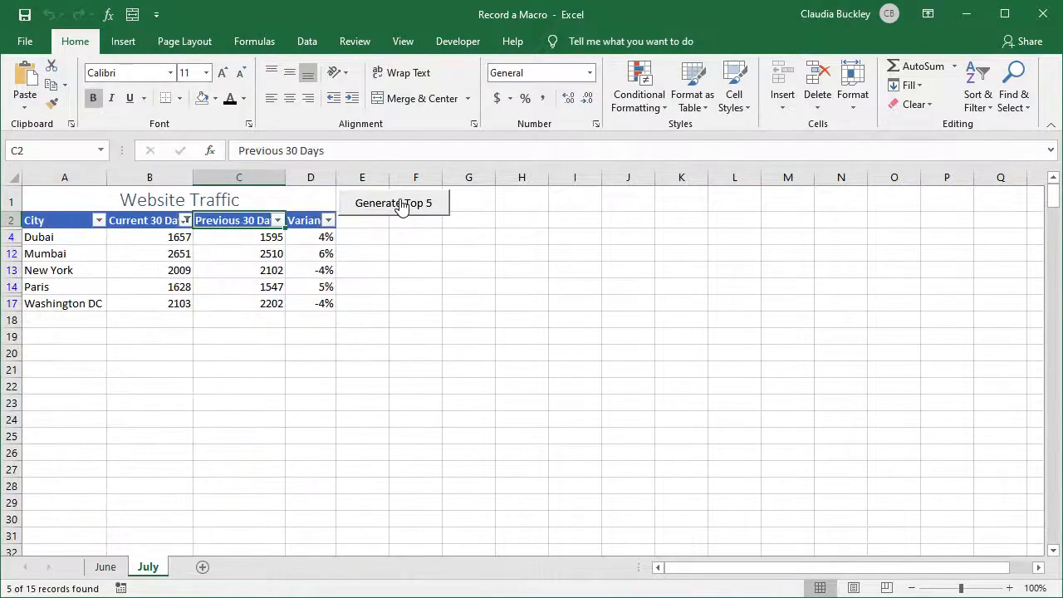